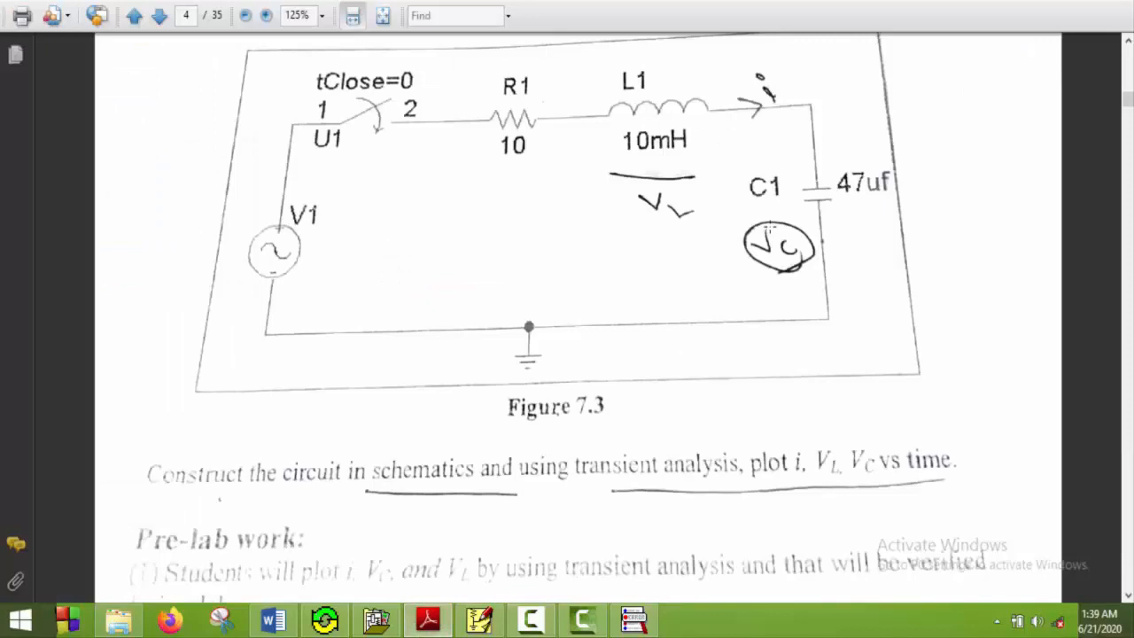
pyautogui.moveTo(706, 258)
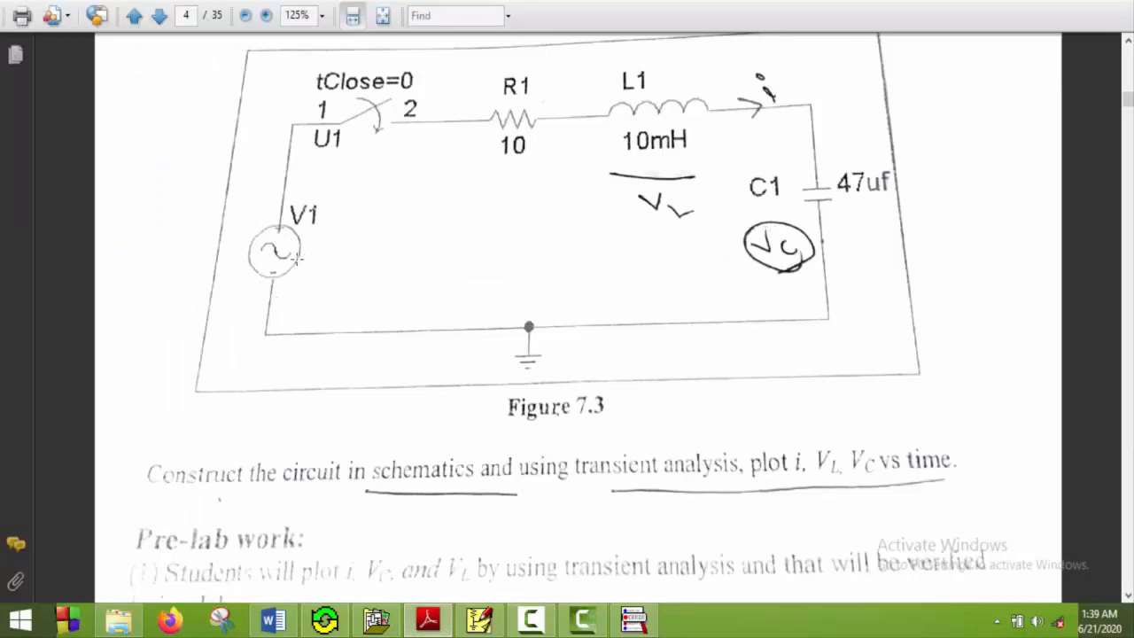
pyautogui.moveTo(363, 131)
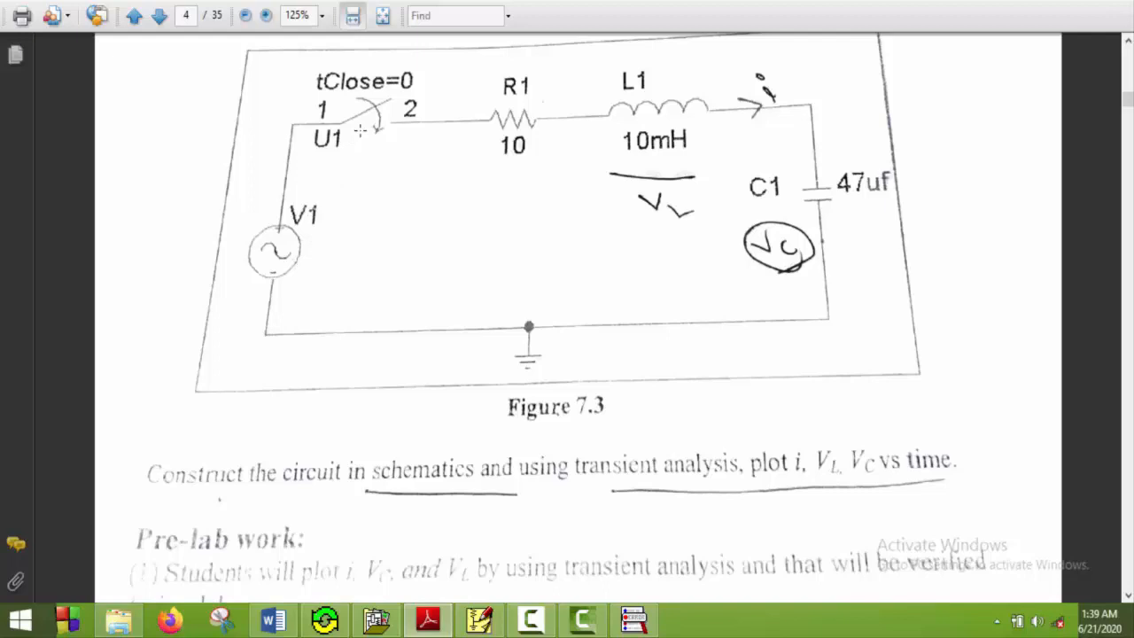
pyautogui.moveTo(659, 387)
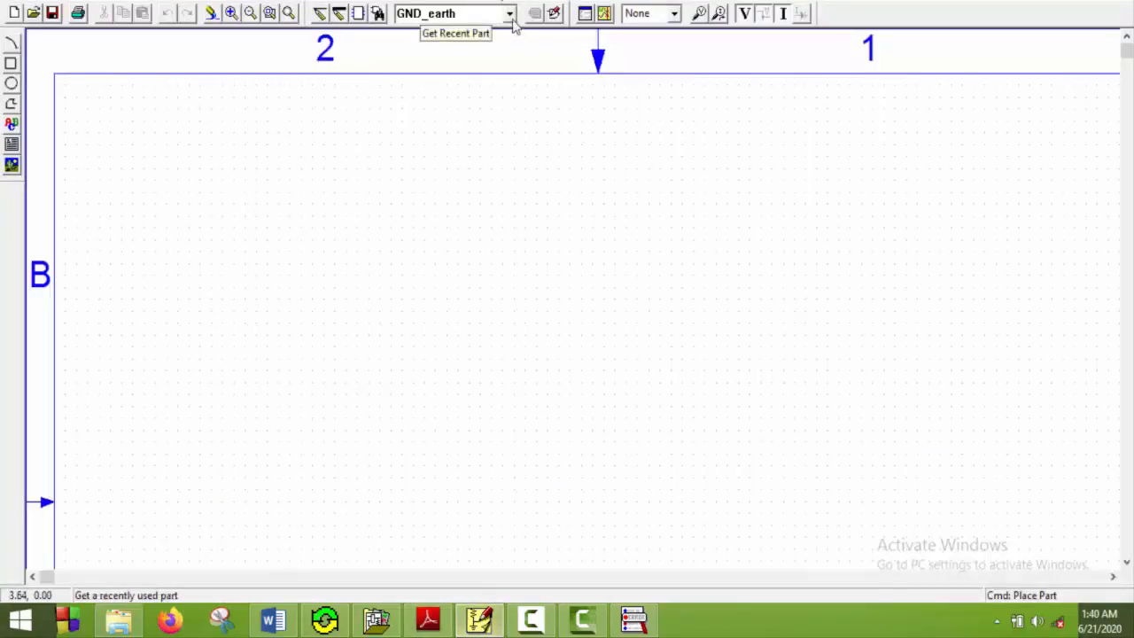
# Step: Place the Vsin source, sw_tclose switch, R, L and C parts from the recent parts list
pyautogui.click(510, 13)
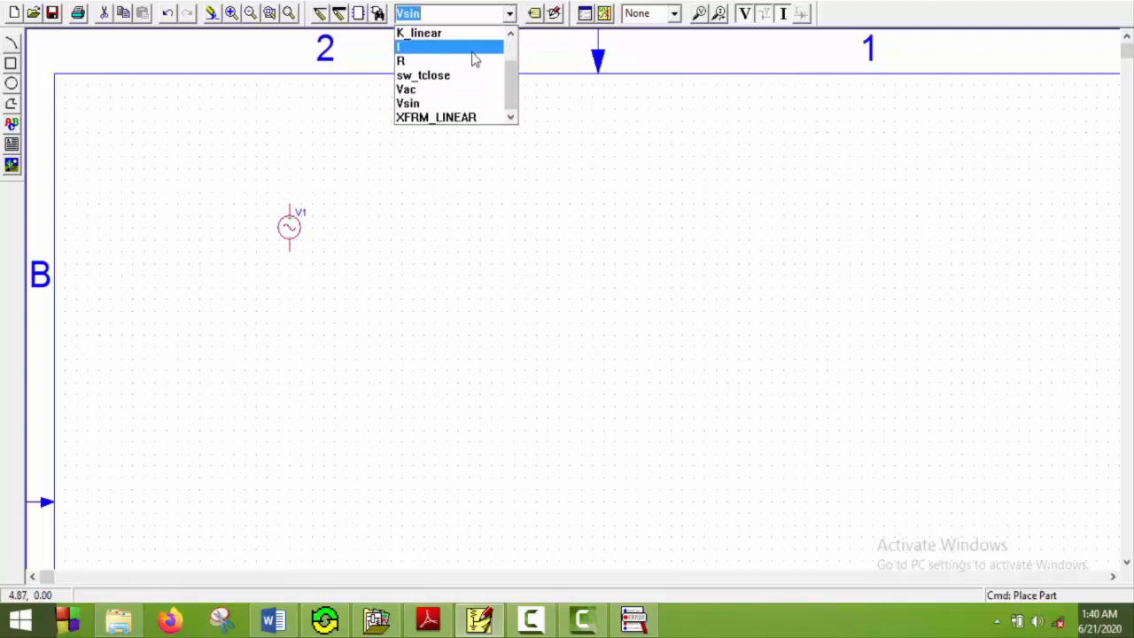
pyautogui.click(422, 74)
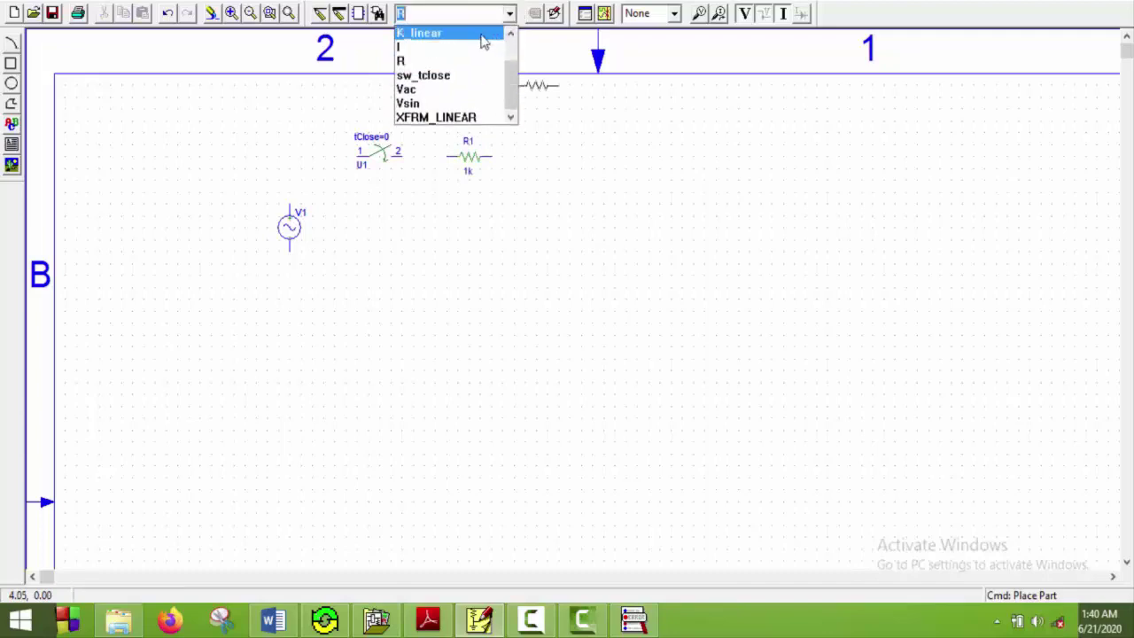
pyautogui.click(400, 46)
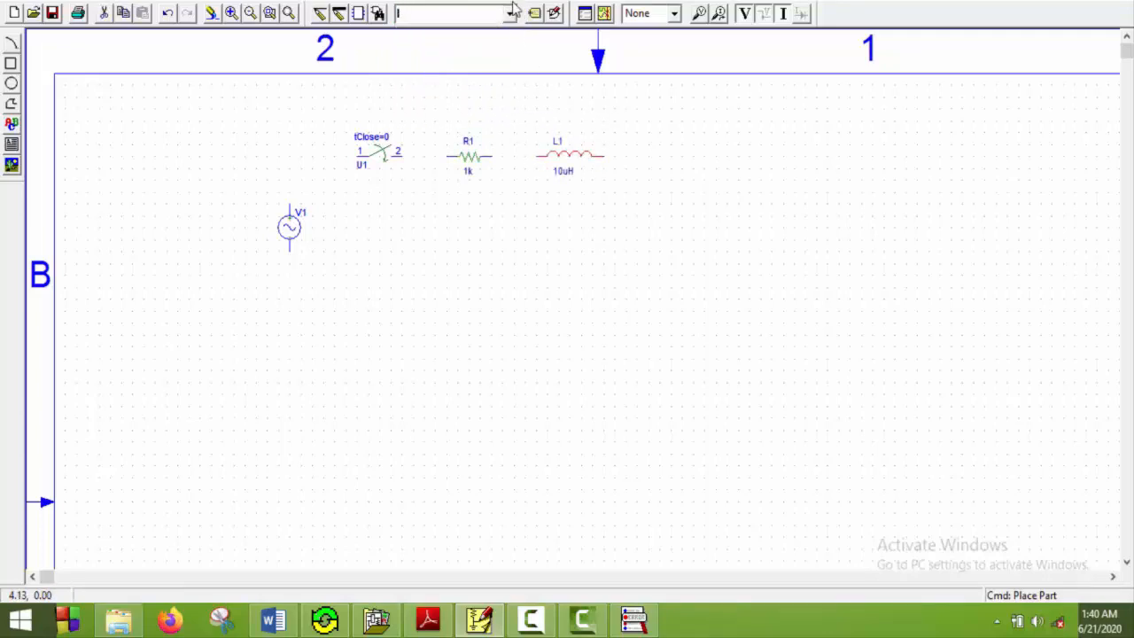
pyautogui.click(510, 13)
pyautogui.write('c')
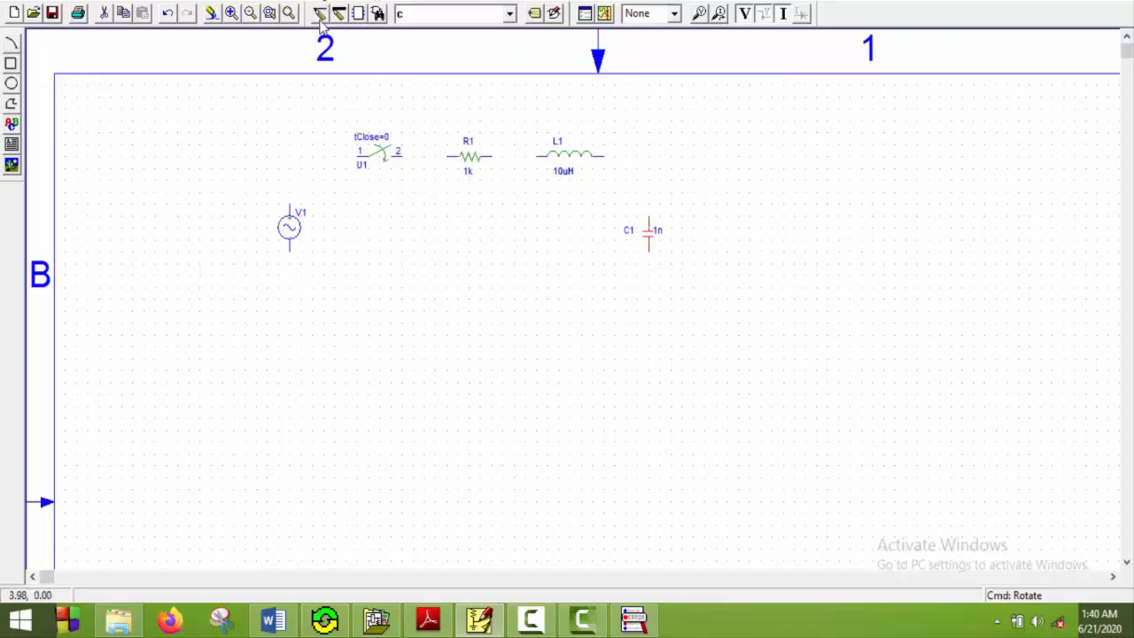
# Step: Wire source, switch, resistor, inductor and capacitor in series and add a GND_earth ground
pyautogui.click(338, 12)
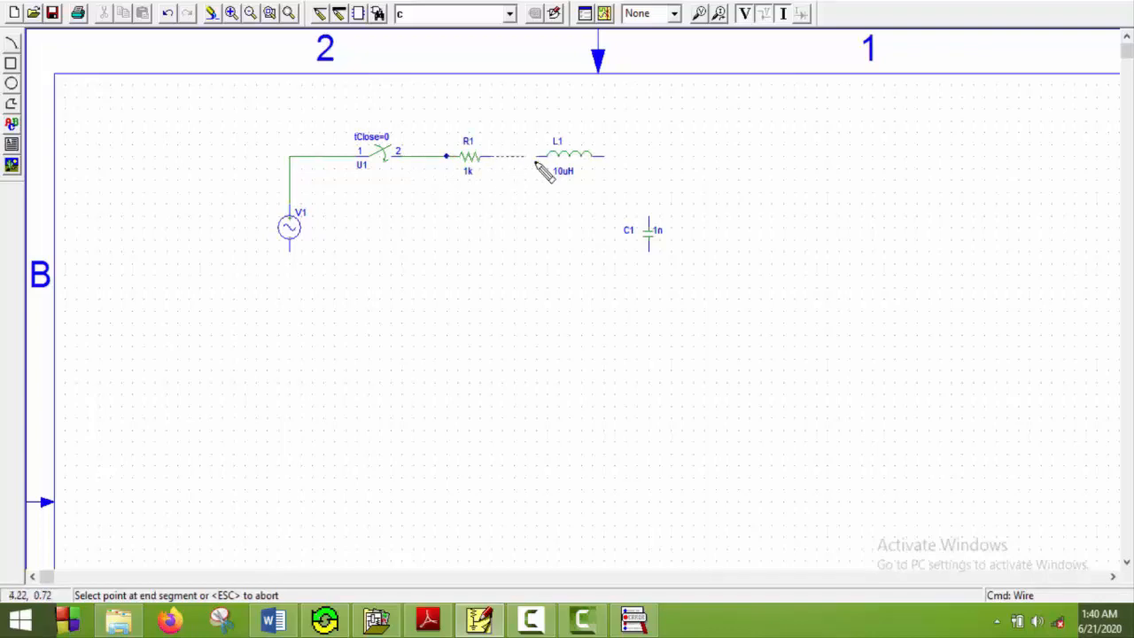
pyautogui.click(603, 166)
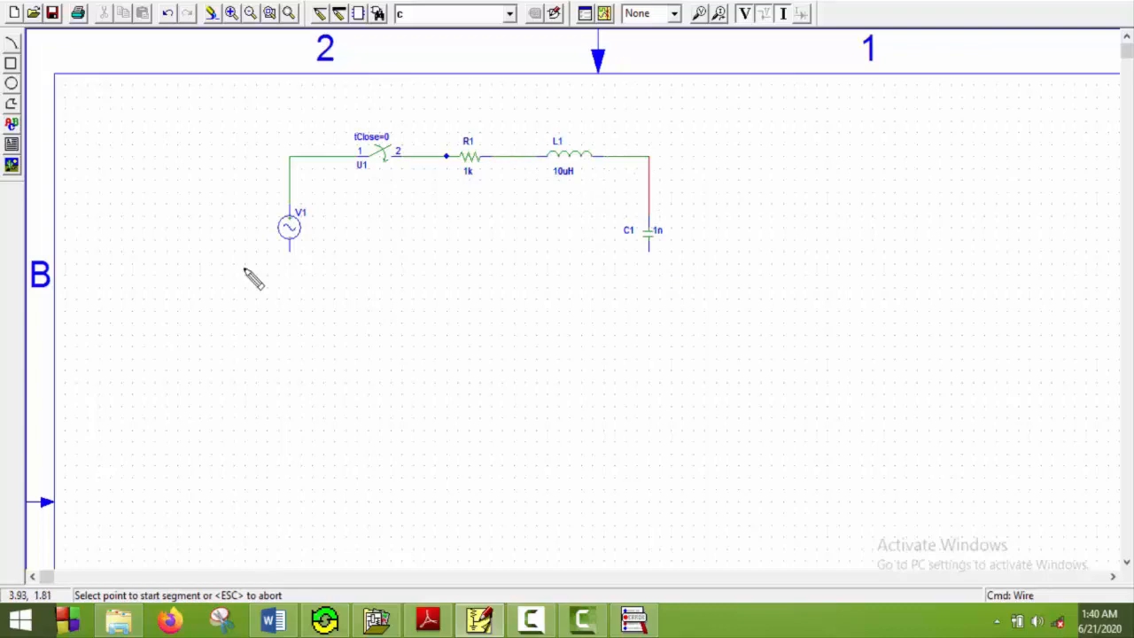
pyautogui.click(290, 243)
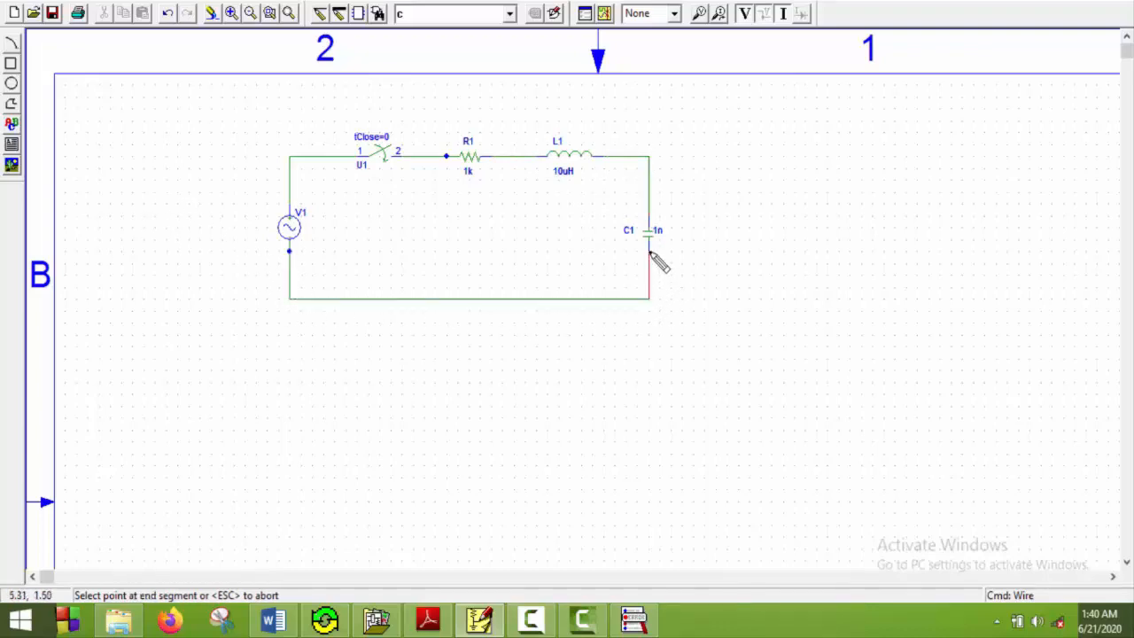
pyautogui.click(509, 13)
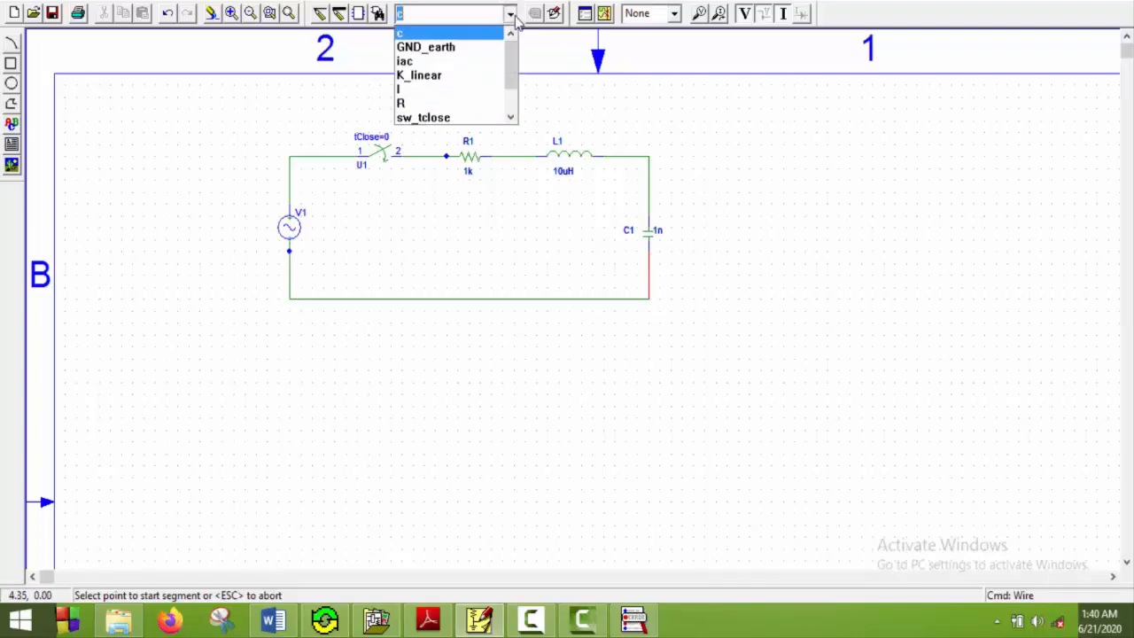
pyautogui.click(426, 47)
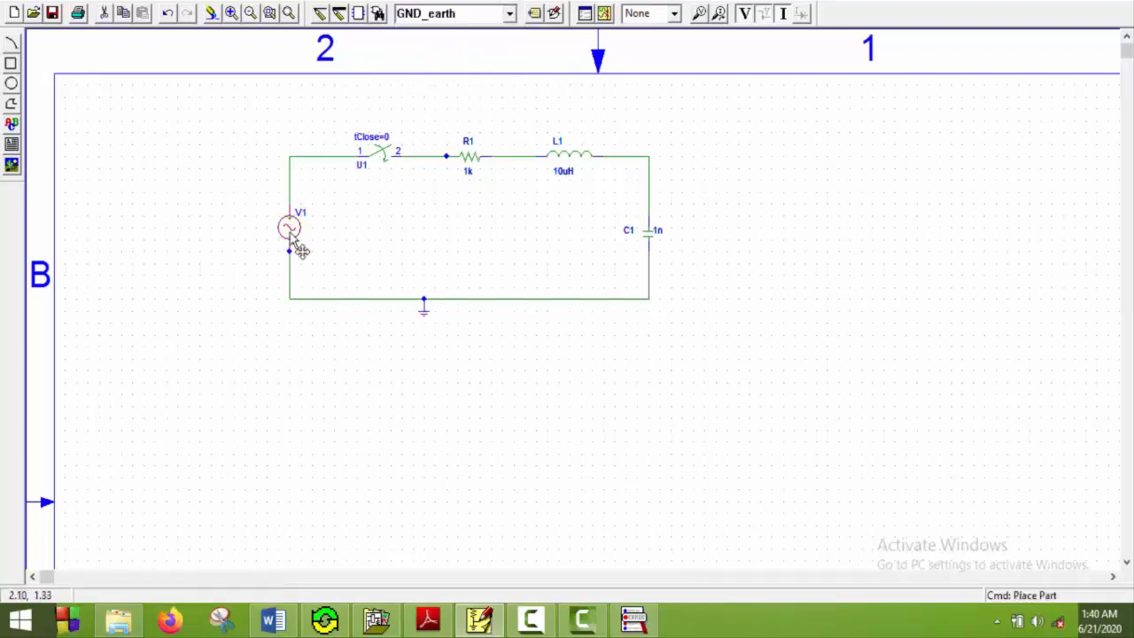
# Step: Set V1's VAMPL attribute to 300 and save it
pyautogui.doubleClick(289, 228)
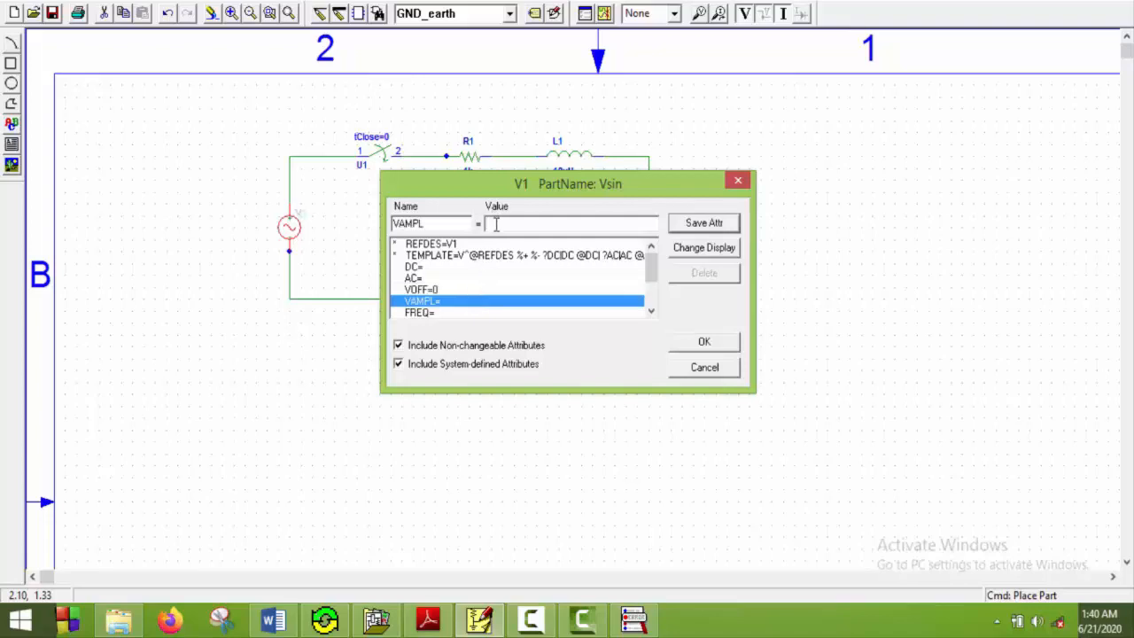
pyautogui.write('300')
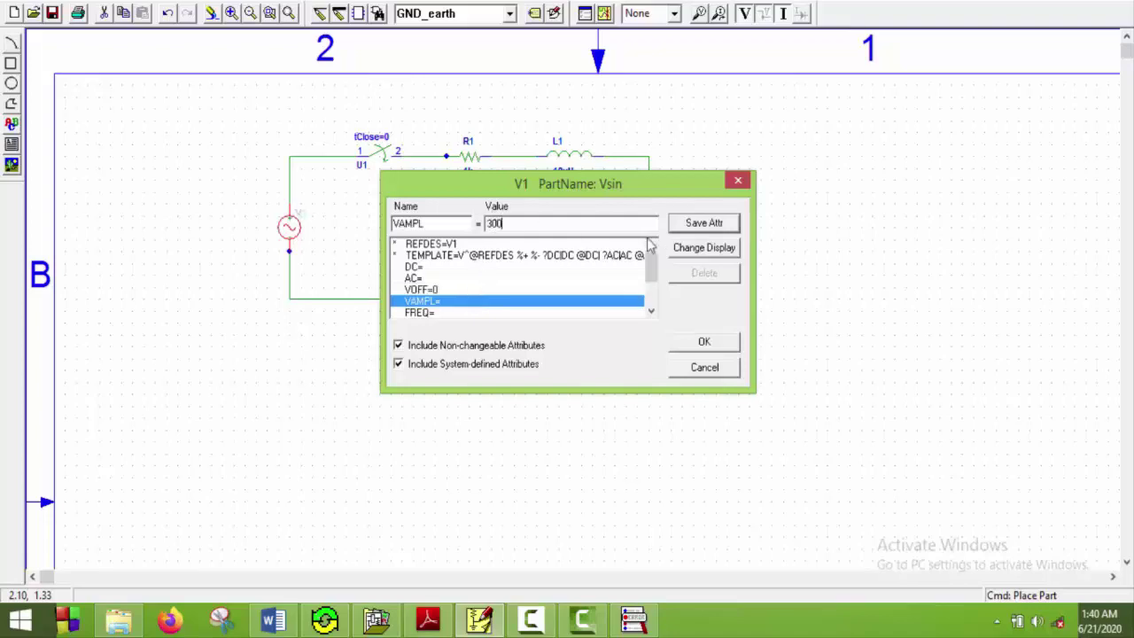
pyautogui.click(703, 222)
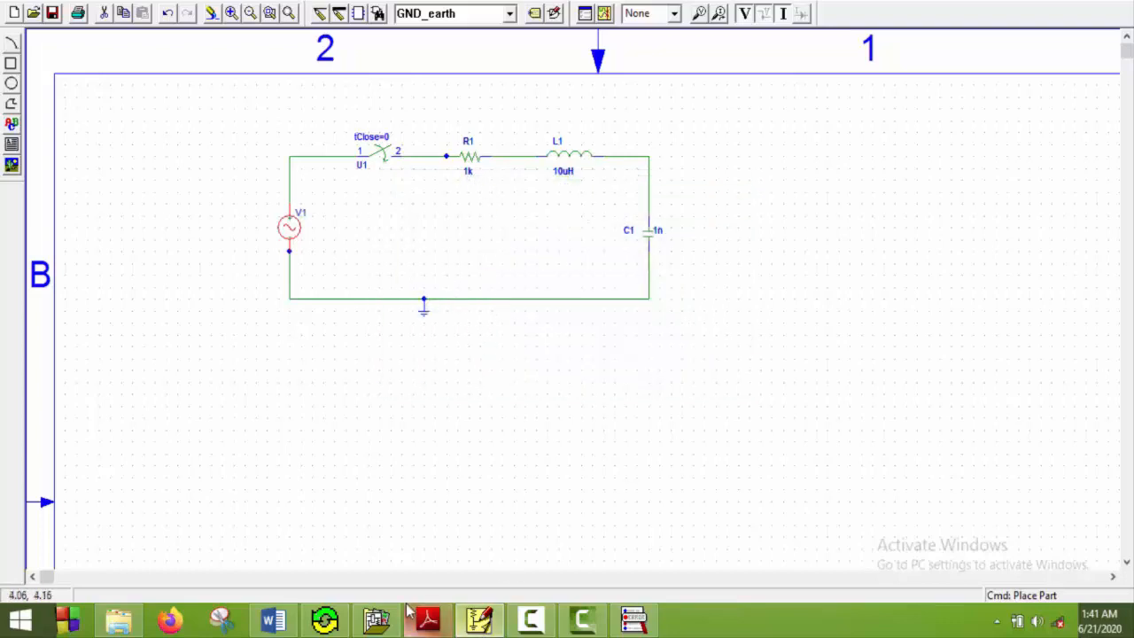
# Step: Set component values: R1 to 10, L1 to 10m, and C1 to 47u
pyautogui.click(426, 620)
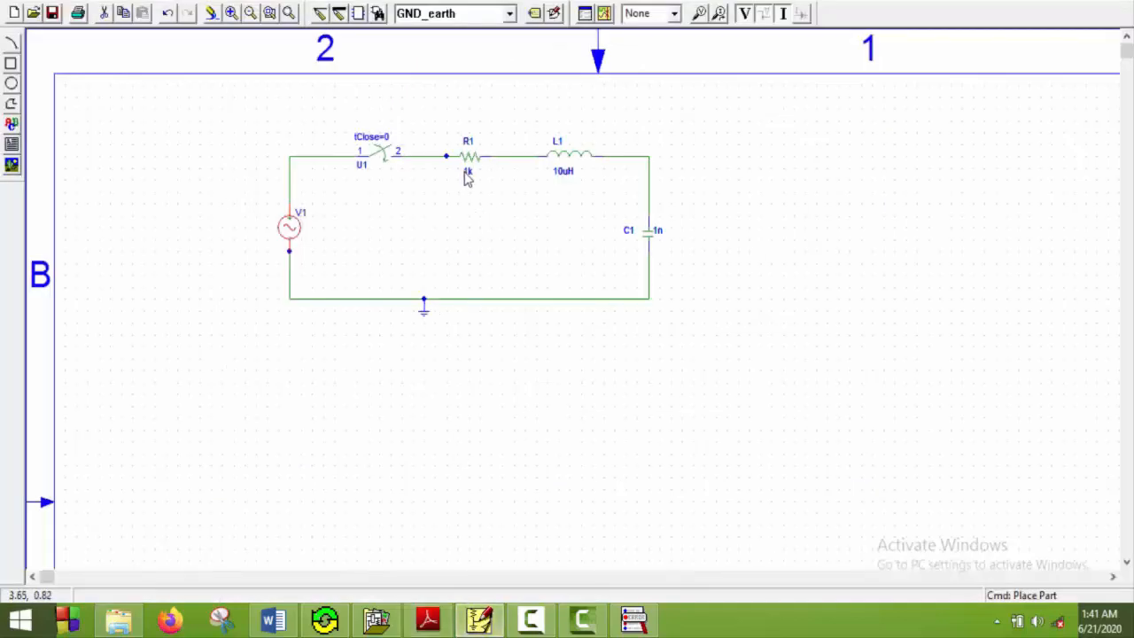
pyautogui.doubleClick(467, 156)
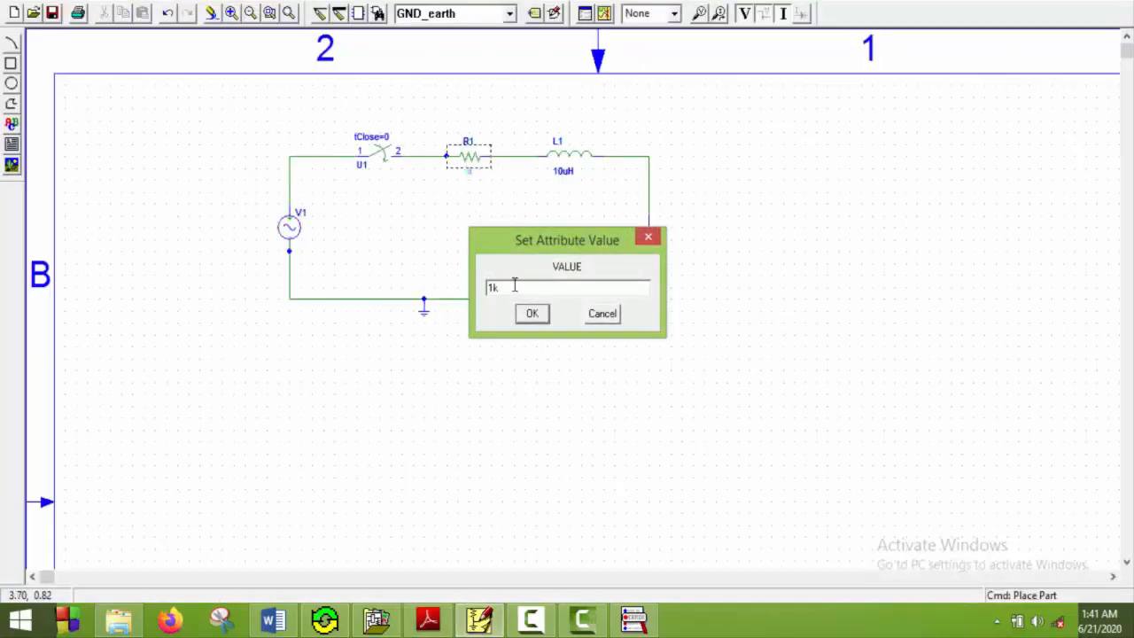
pyautogui.write('10')
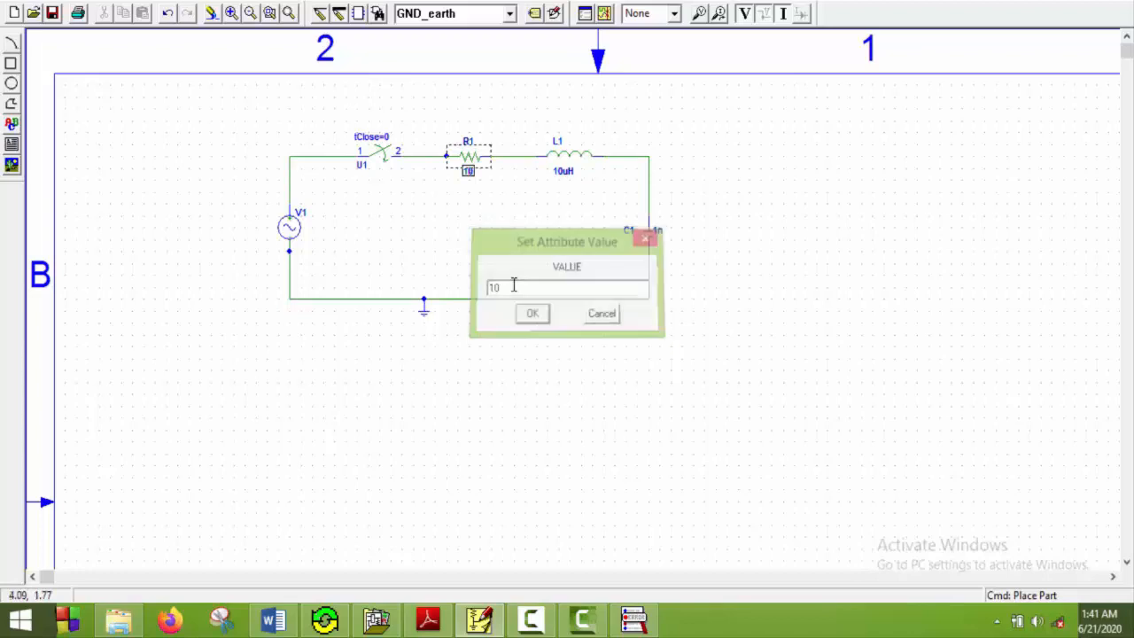
pyautogui.click(532, 312)
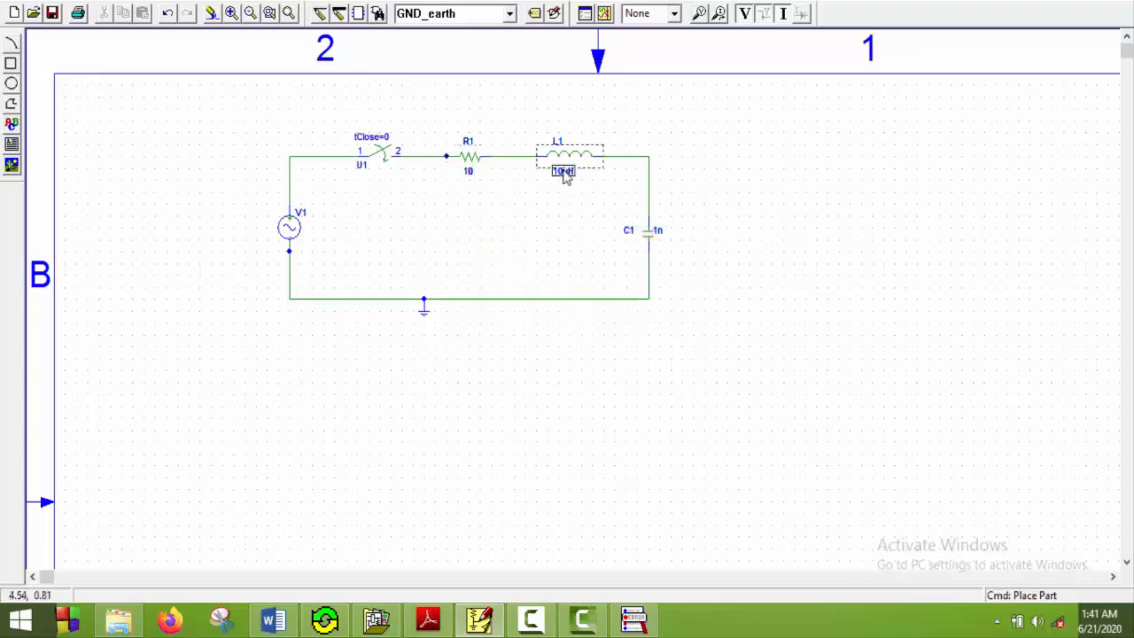
pyautogui.doubleClick(563, 170)
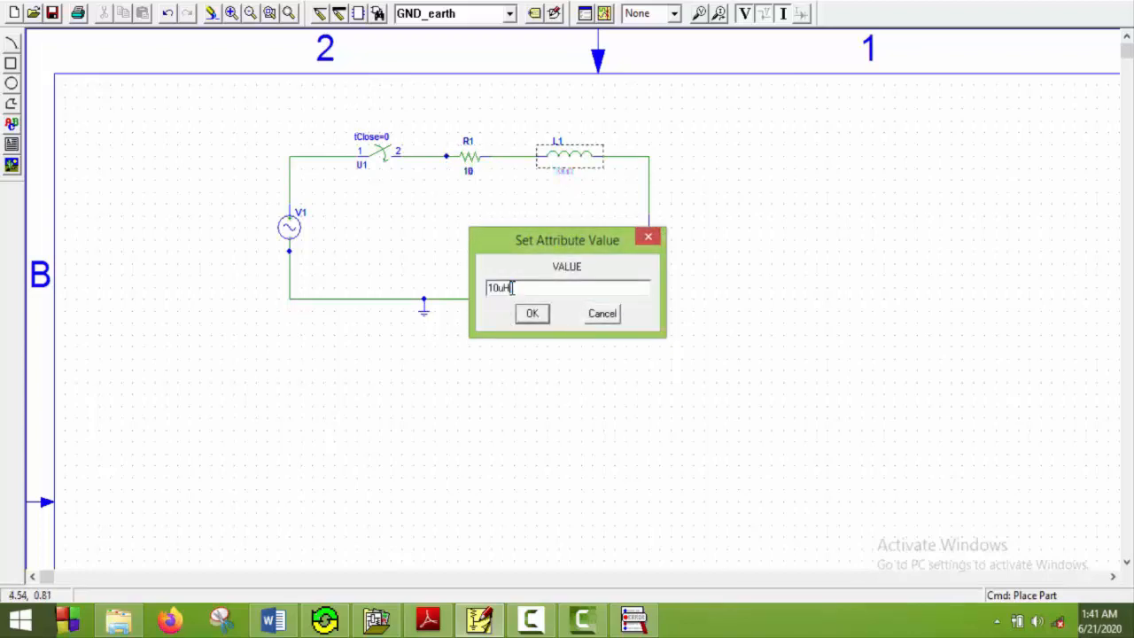
pyautogui.write('10m')
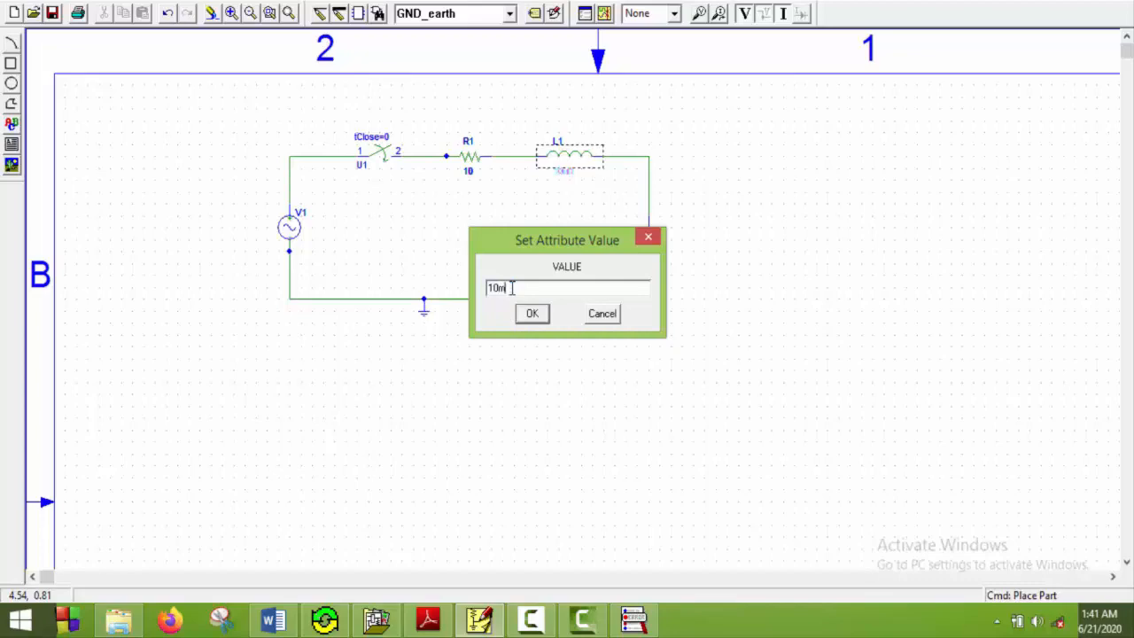
pyautogui.click(532, 312)
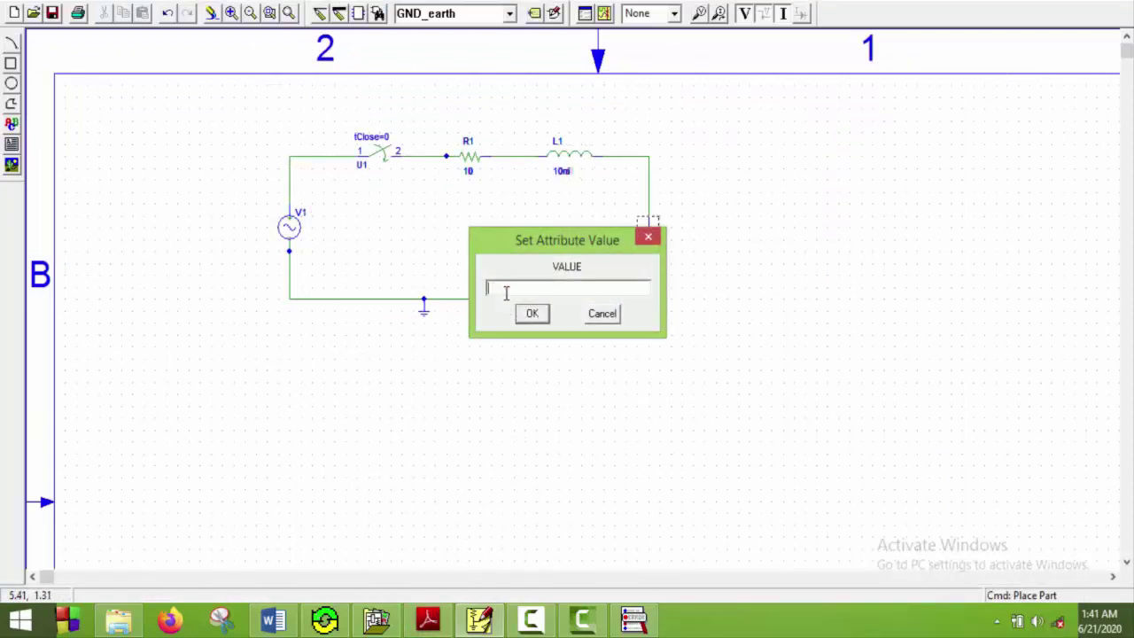
pyautogui.write('47u')
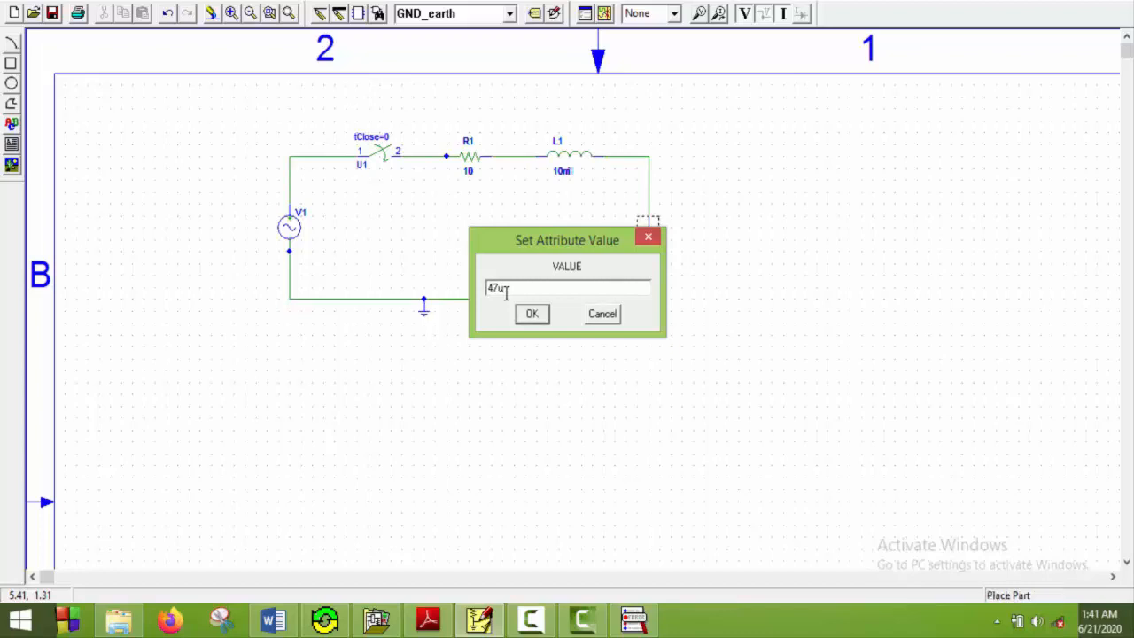
pyautogui.click(532, 314)
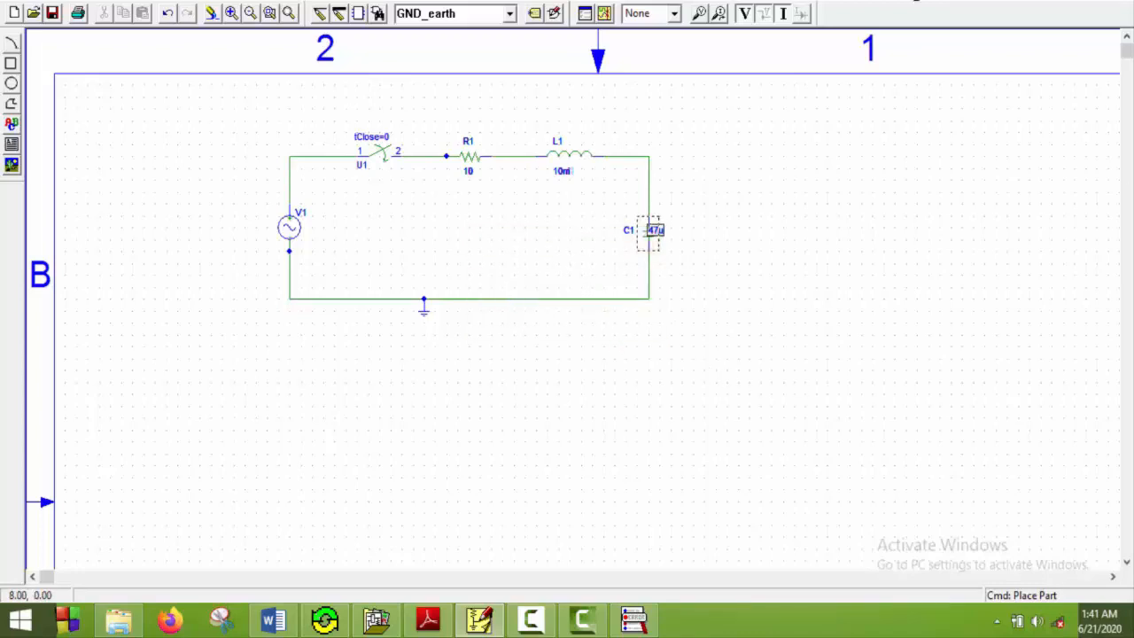
pyautogui.moveTo(613, 239)
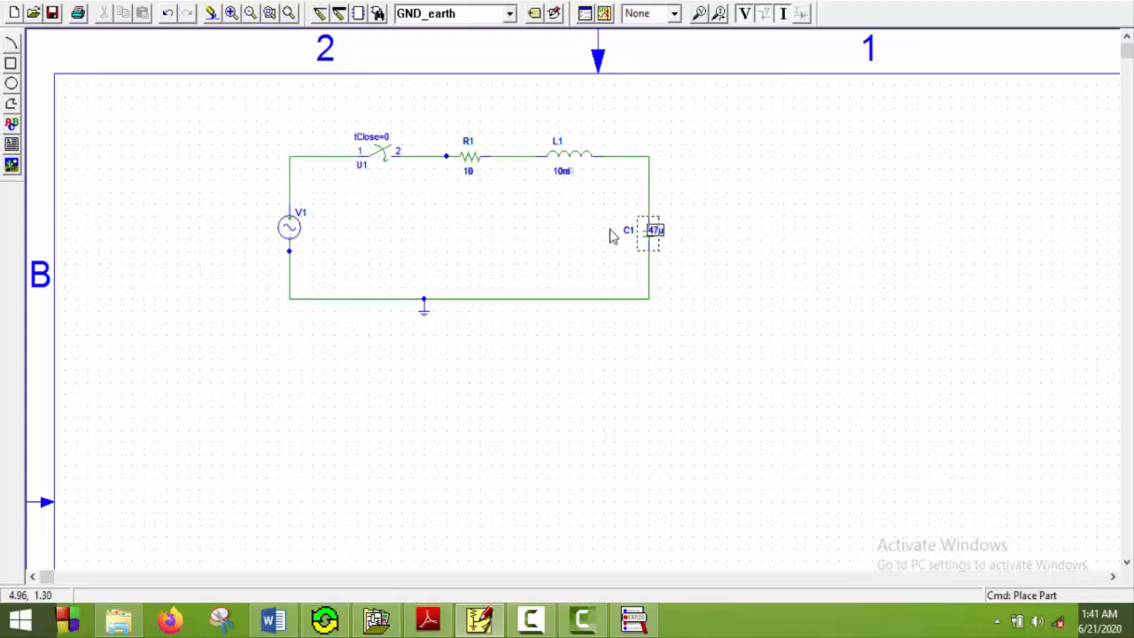
pyautogui.moveTo(487, 229)
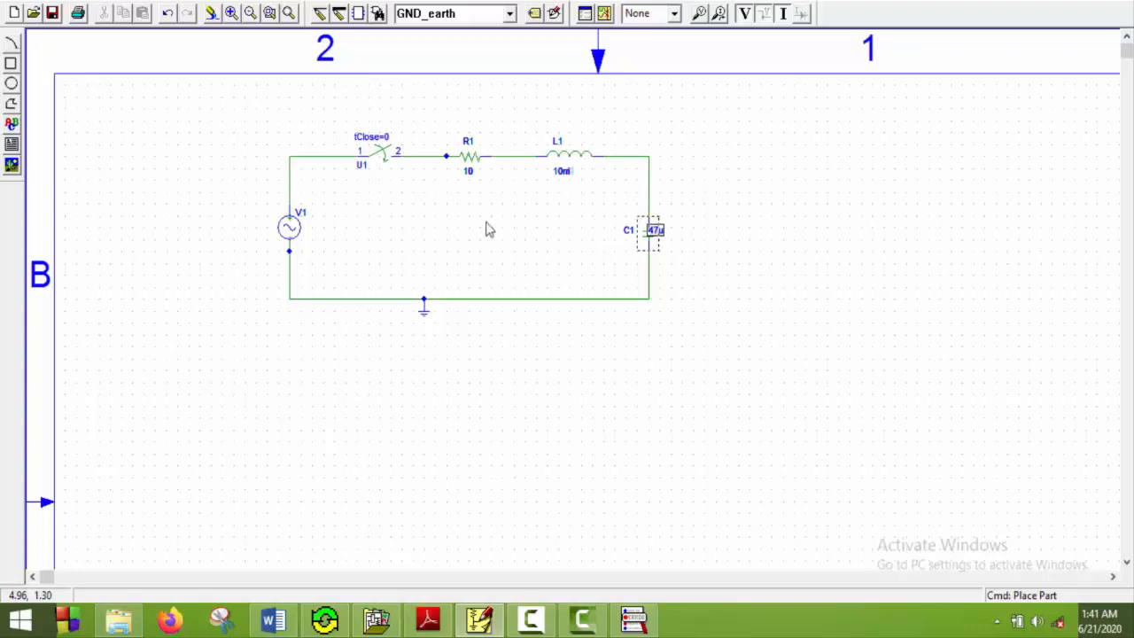
pyautogui.moveTo(450, 270)
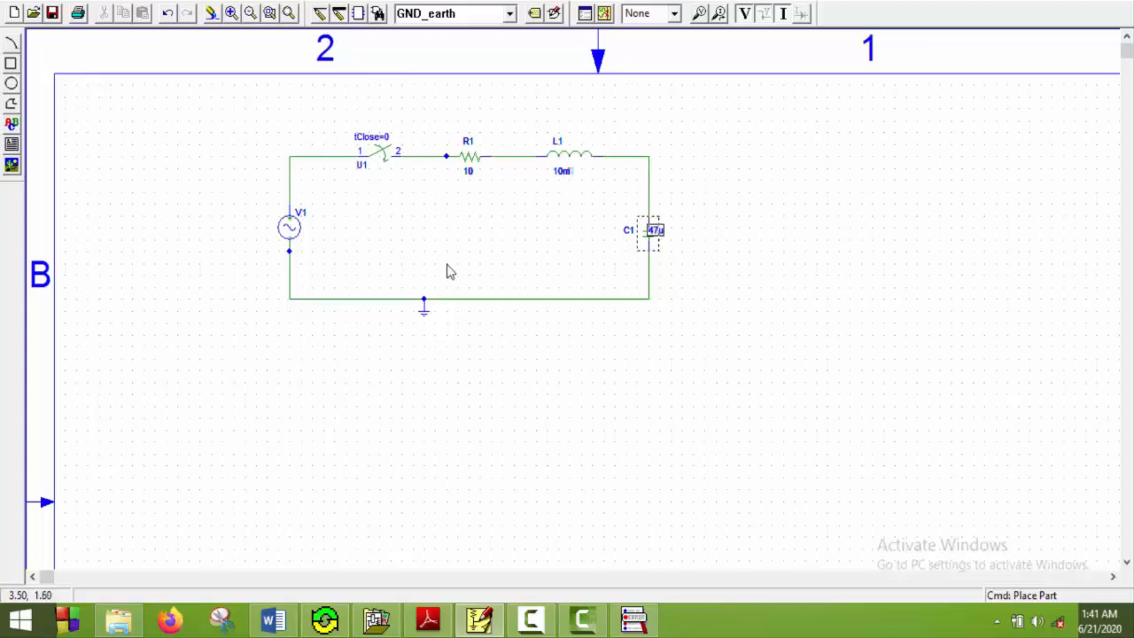
pyautogui.moveTo(691, 228)
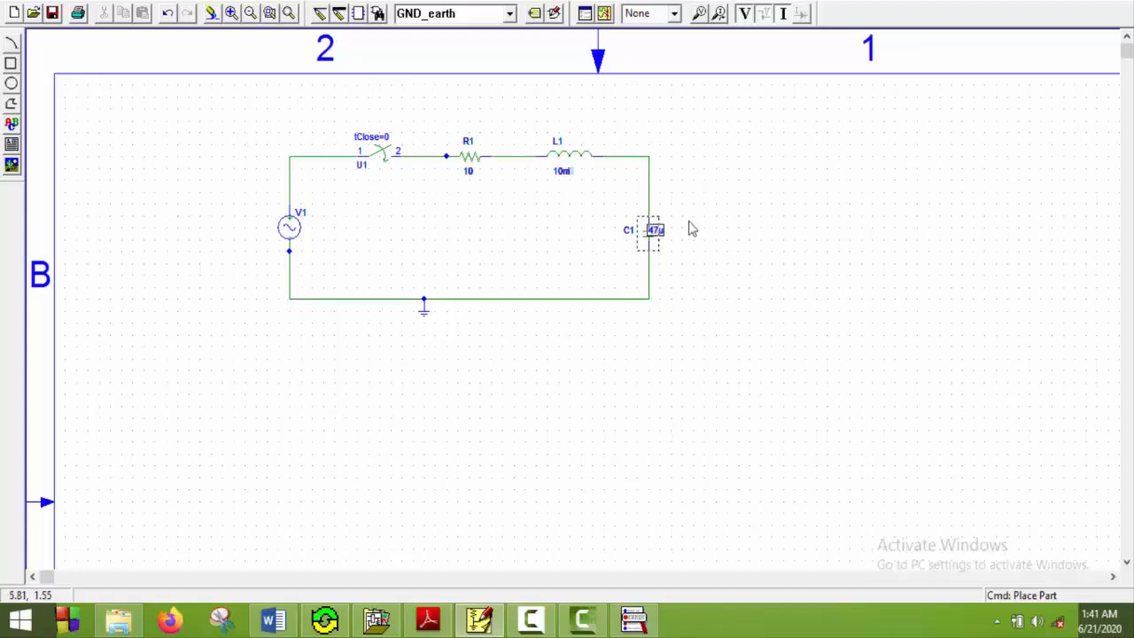
pyautogui.moveTo(576, 193)
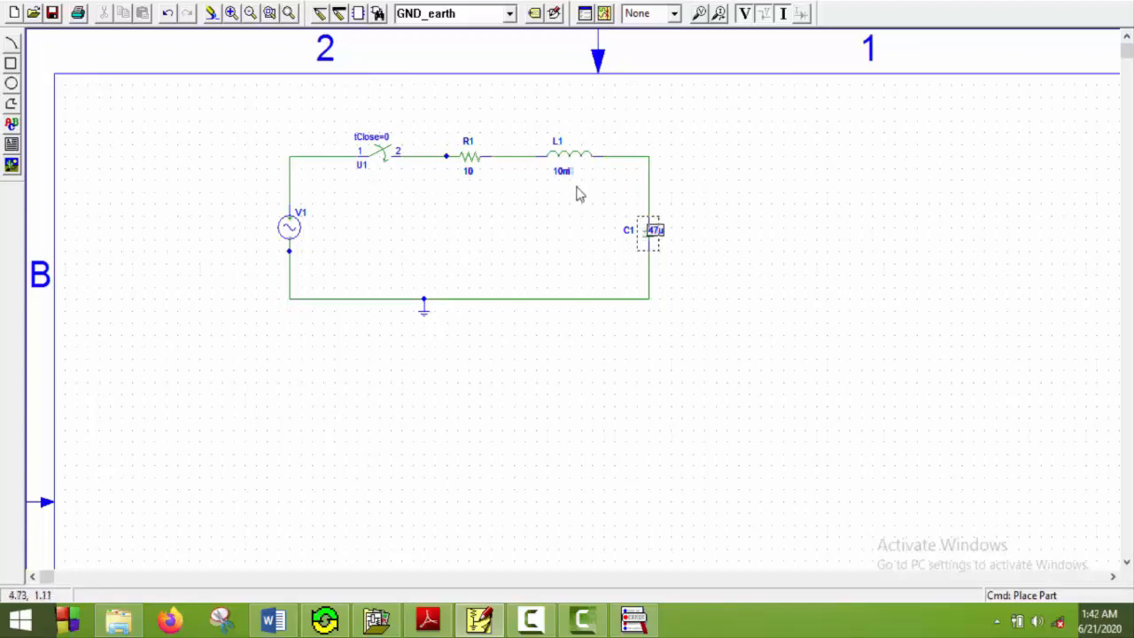
pyautogui.moveTo(452, 182)
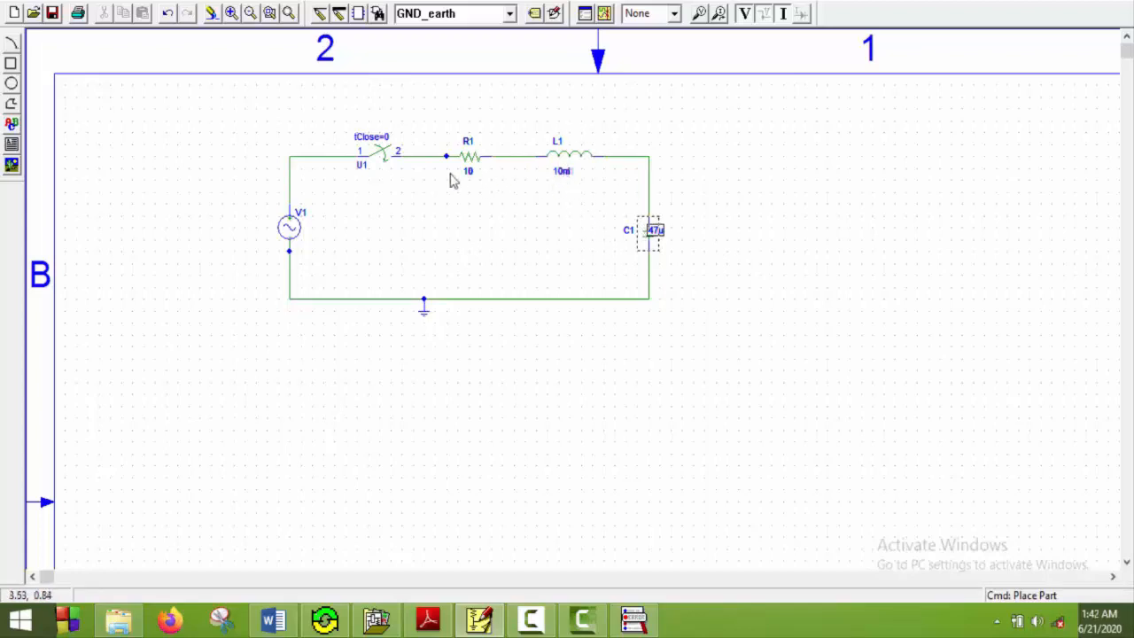
pyautogui.moveTo(574, 240)
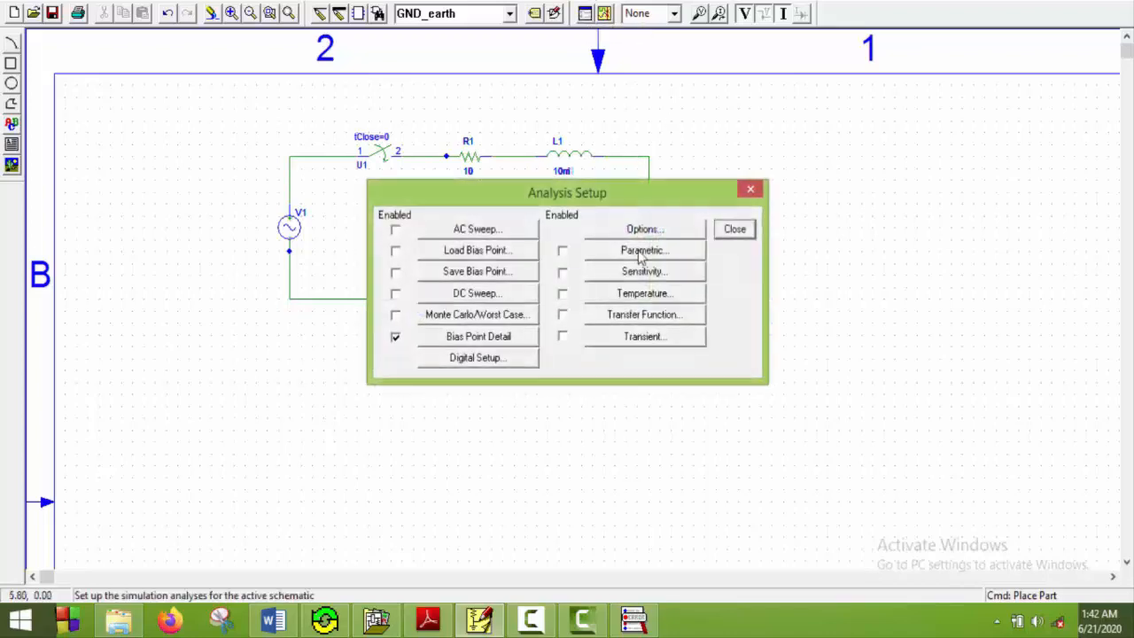
# Step: Give the transient analysis a 60m final time and a 10u print step
pyautogui.click(645, 336)
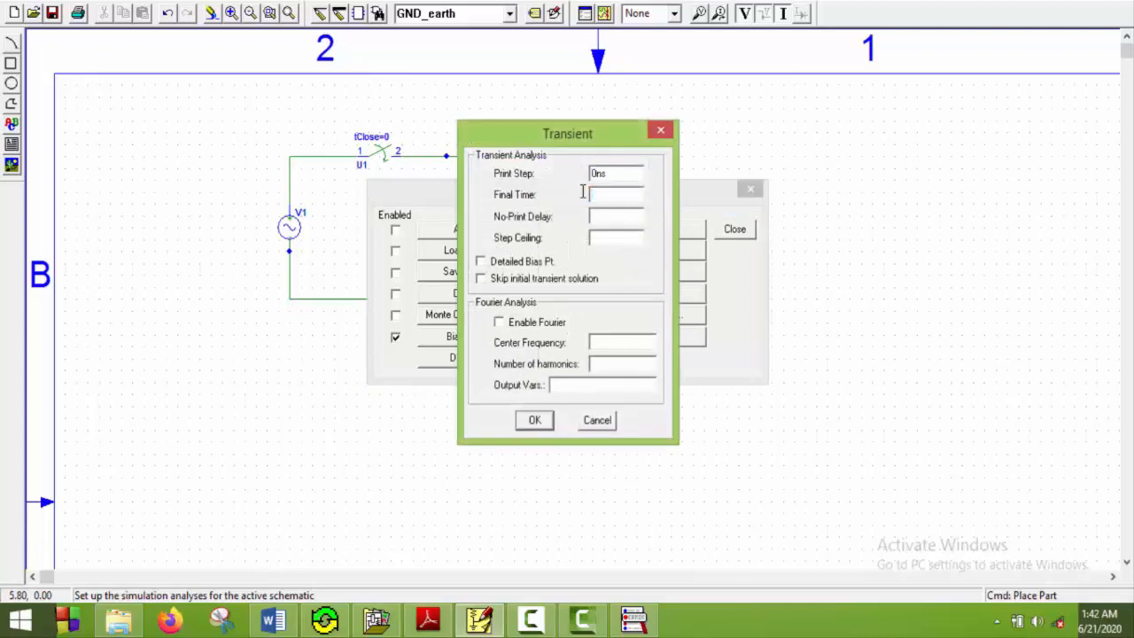
pyautogui.write('60m')
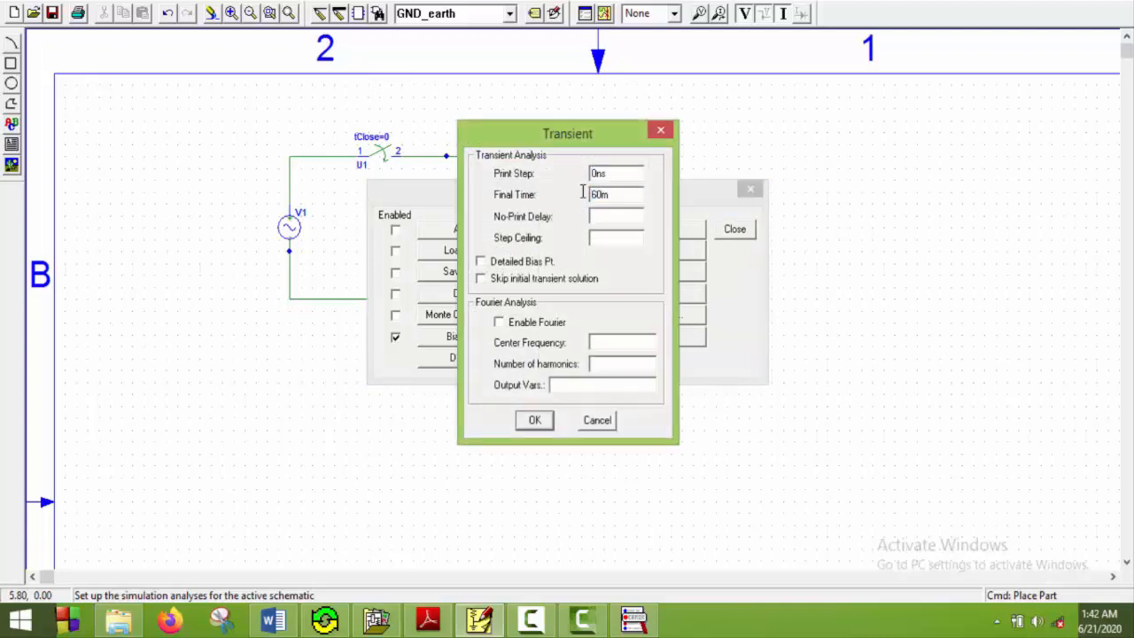
pyautogui.tripleClick(614, 172)
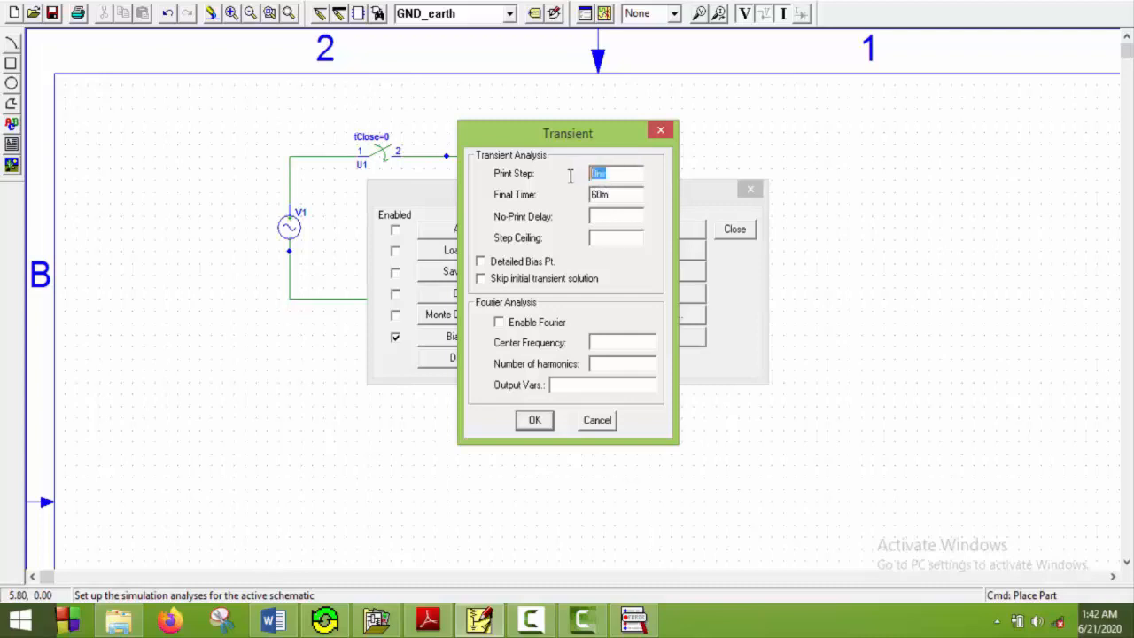
pyautogui.write('10u')
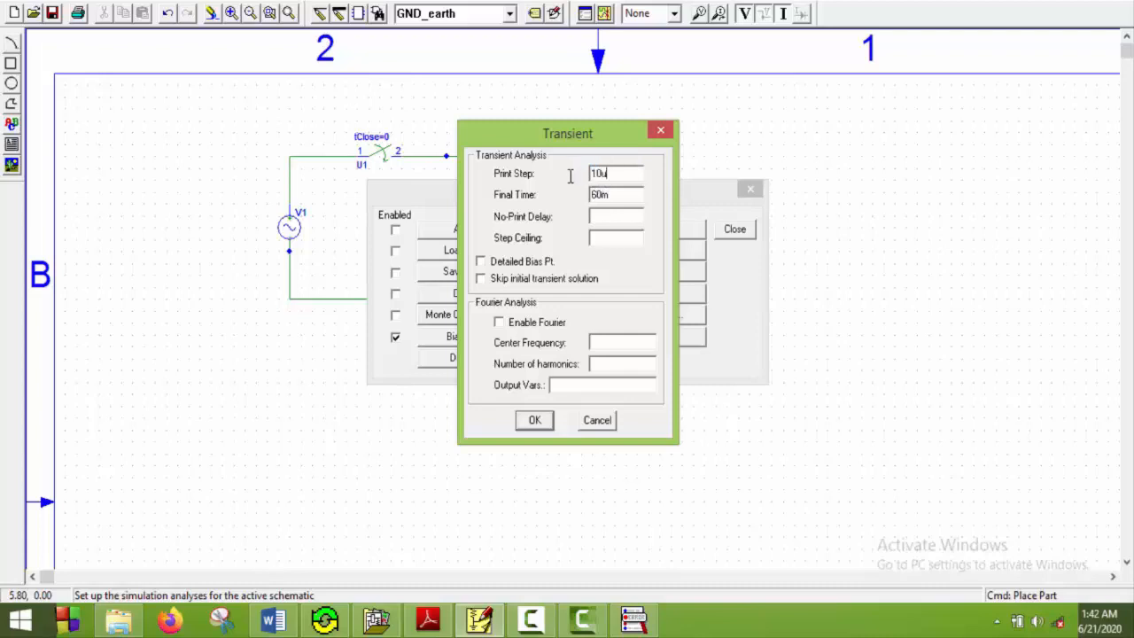
pyautogui.click(534, 420)
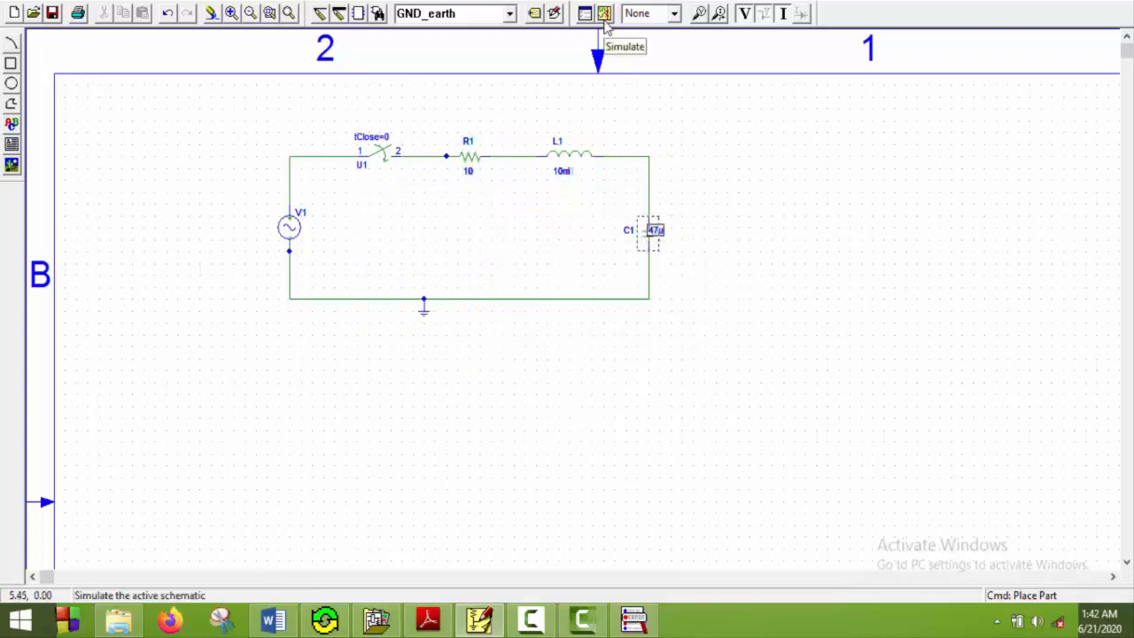
pyautogui.moveTo(319, 164)
pyautogui.write('1')
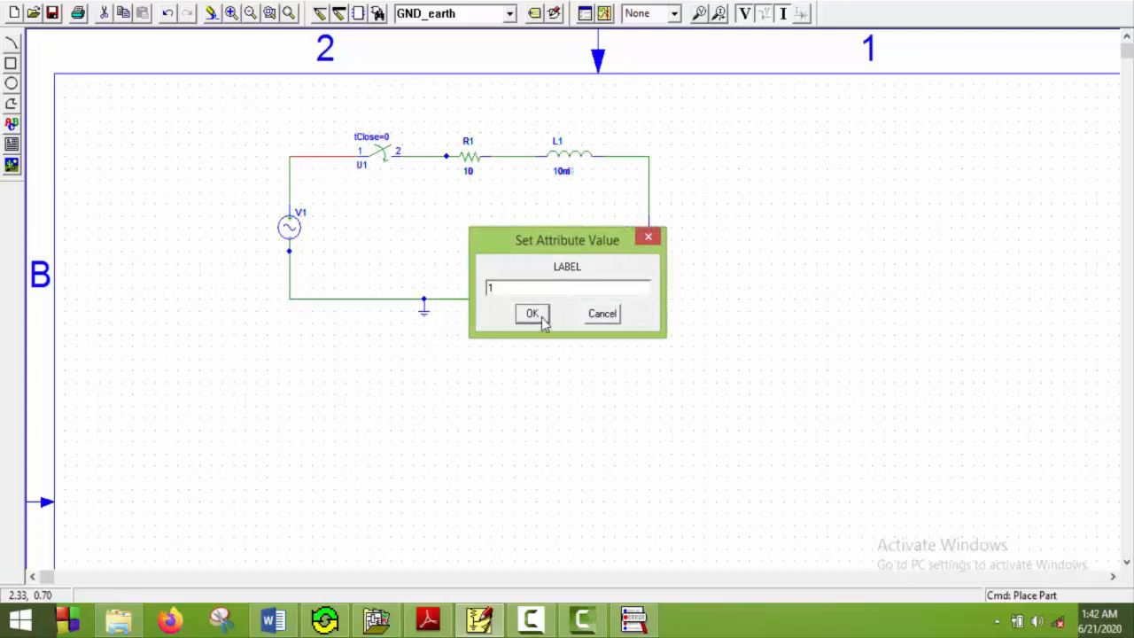
# Step: Label the source, switch-resistor, resistor-inductor and inductor-capacitor wires as nodes 1, 2, 3, 4
pyautogui.click(532, 313)
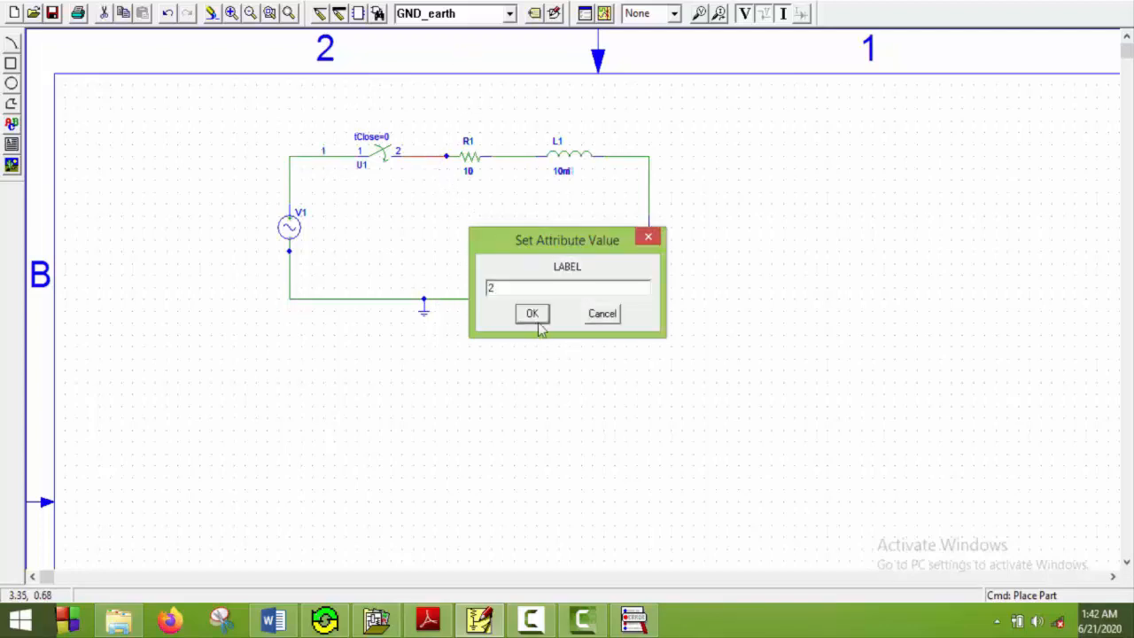
pyautogui.click(531, 314)
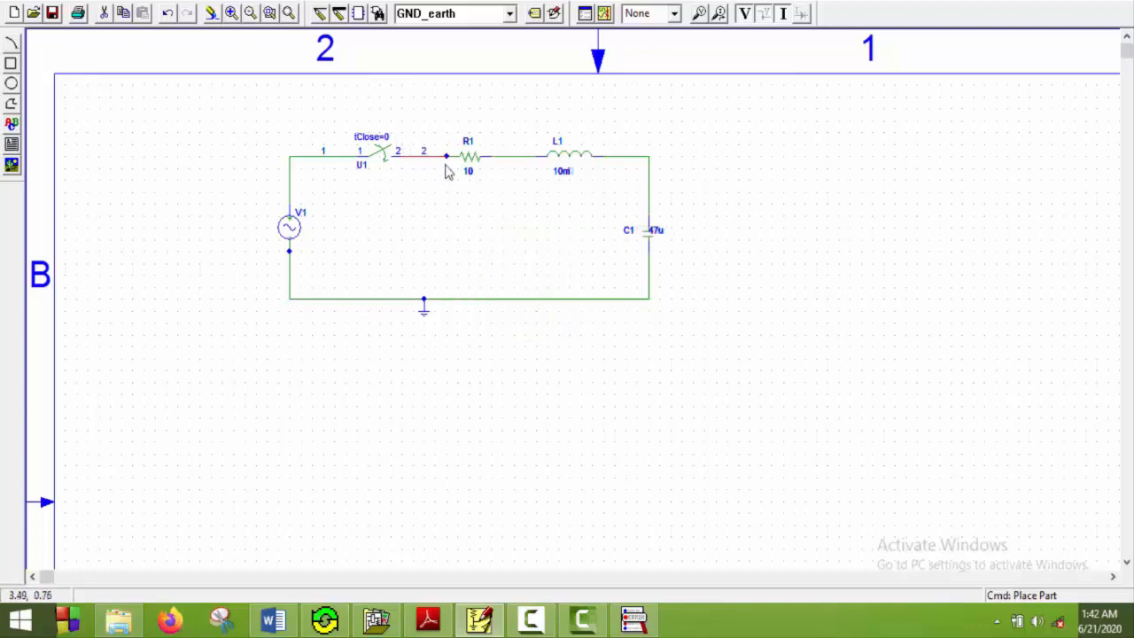
pyautogui.moveTo(500, 164)
pyautogui.write('3')
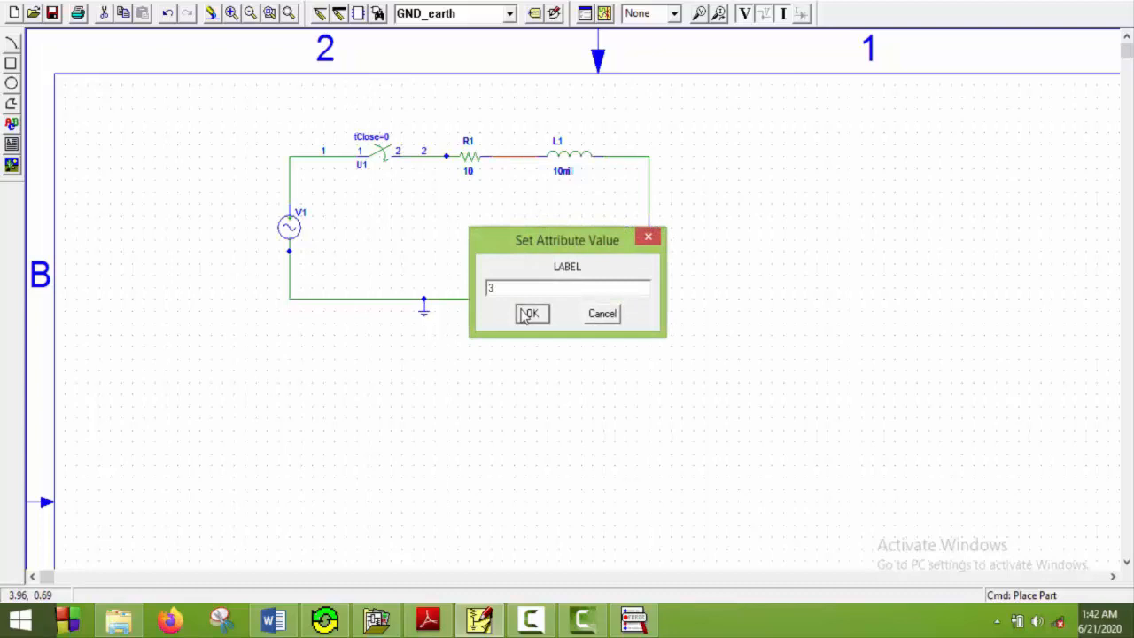
pyautogui.click(530, 314)
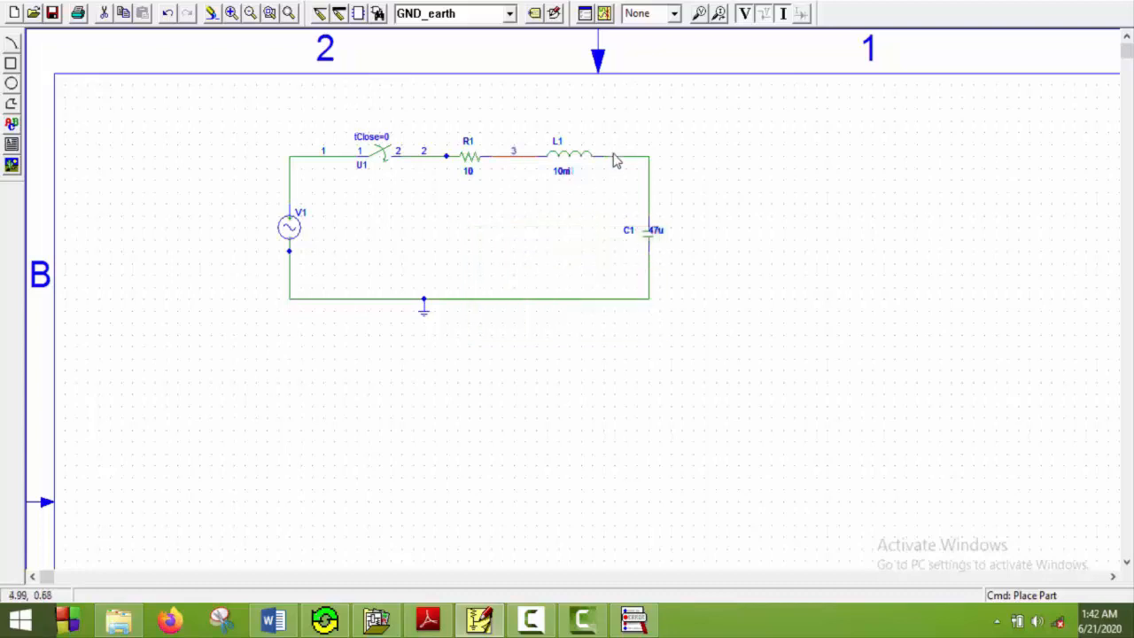
pyautogui.moveTo(616, 161)
pyautogui.write('4')
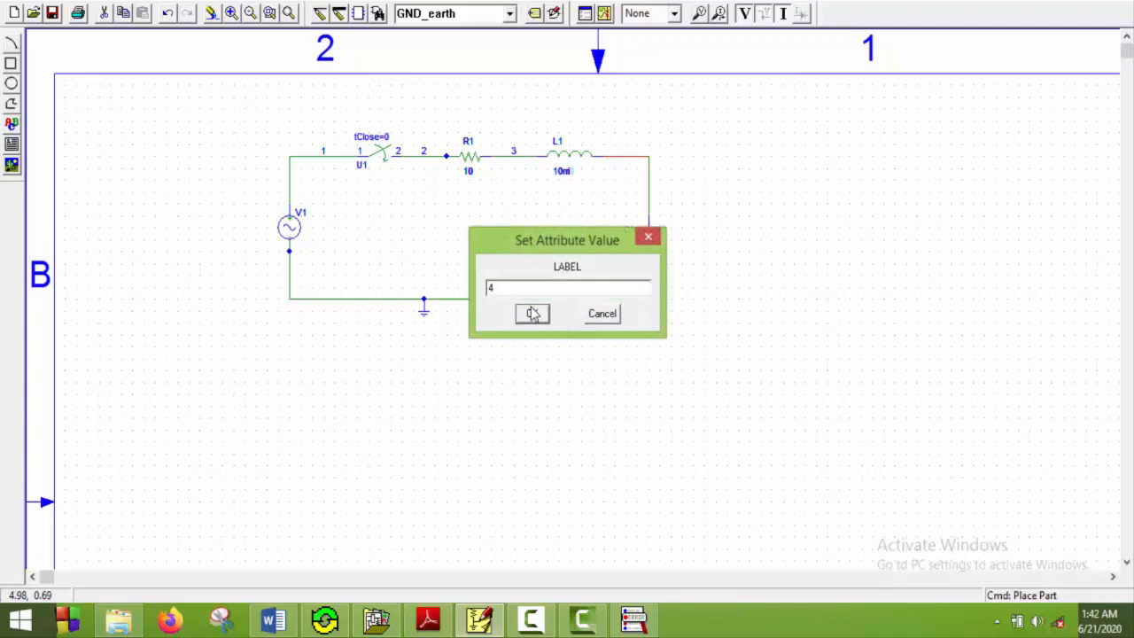
pyautogui.click(531, 314)
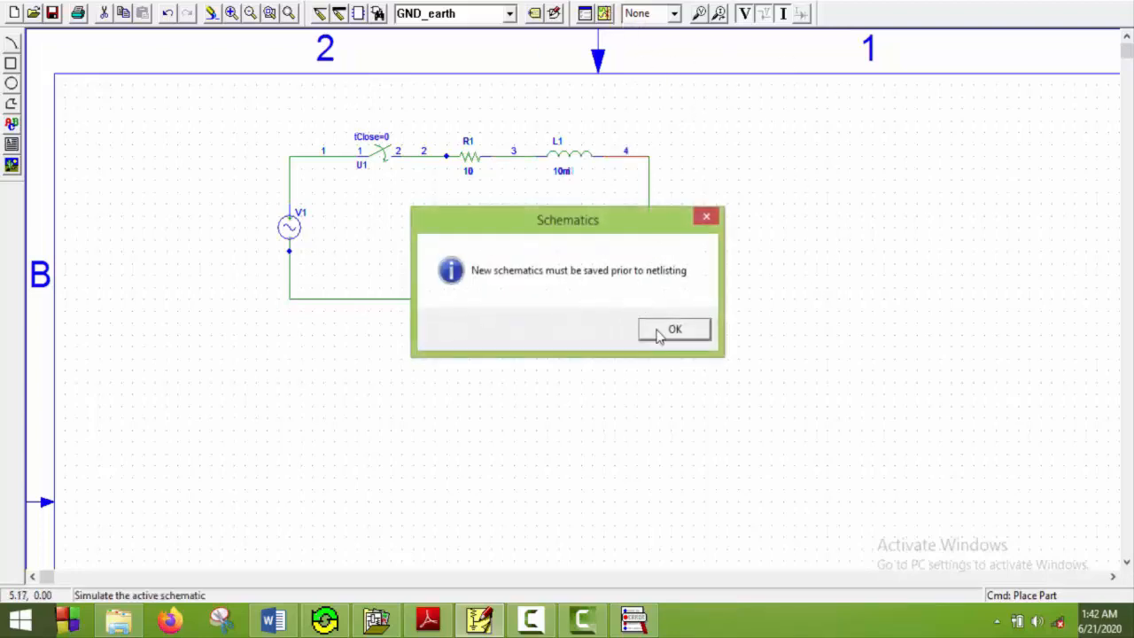
# Step: Save the schematic as Schematic6 and run the simulation into Probe
pyautogui.click(675, 328)
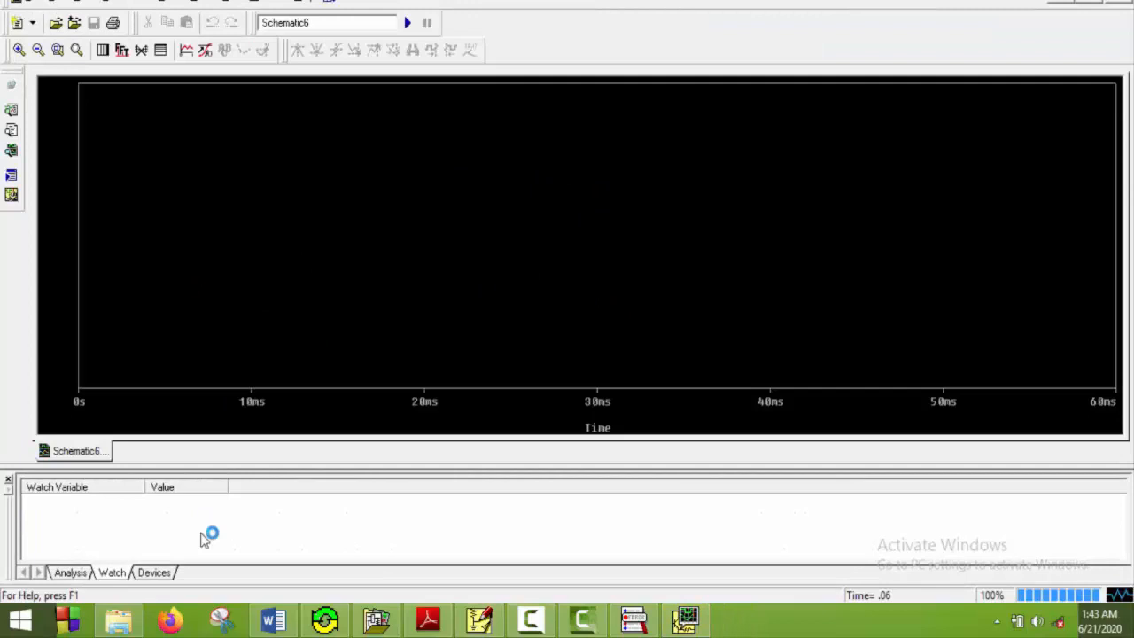
pyautogui.click(273, 620)
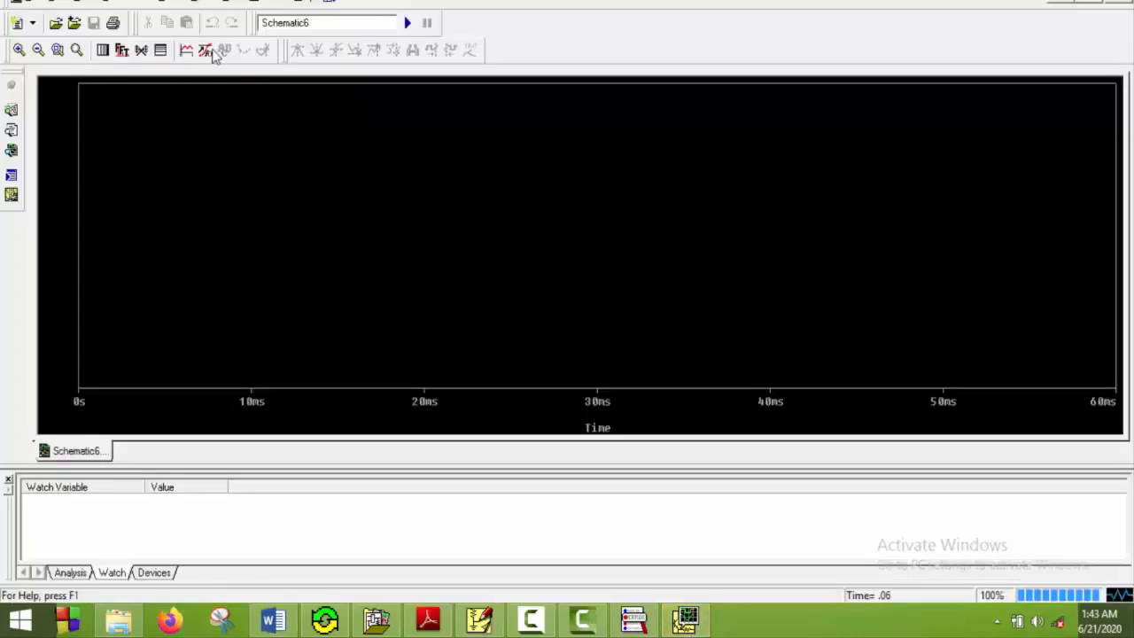
# Step: Plot V(1) and the difference trace V(3)-V(4) via Add Trace
pyautogui.click(186, 51)
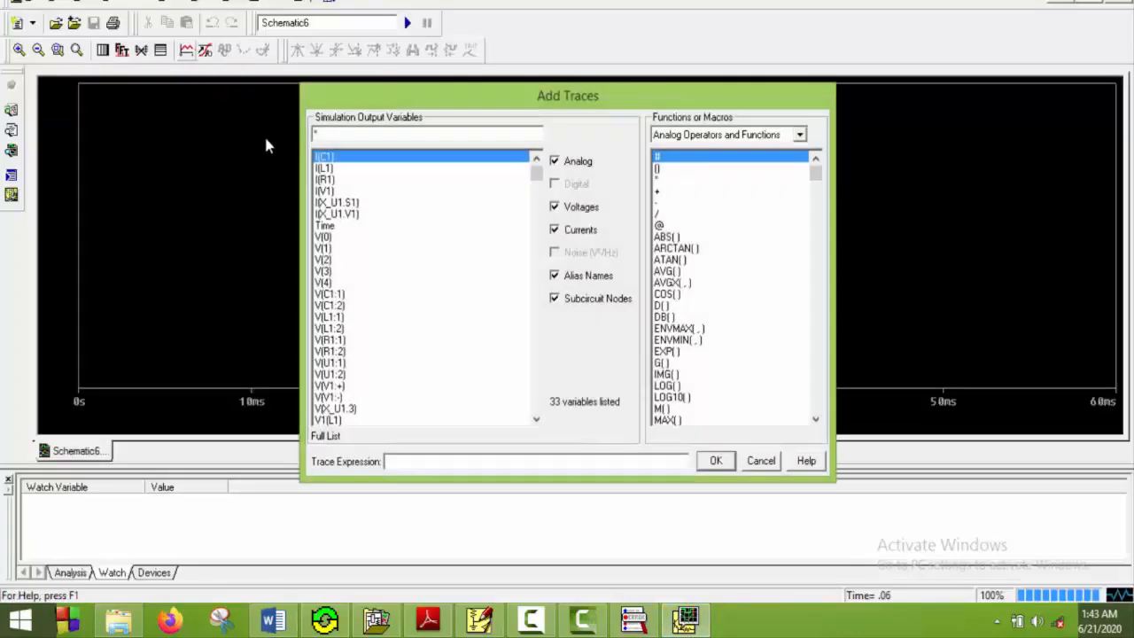
pyautogui.moveTo(293, 227)
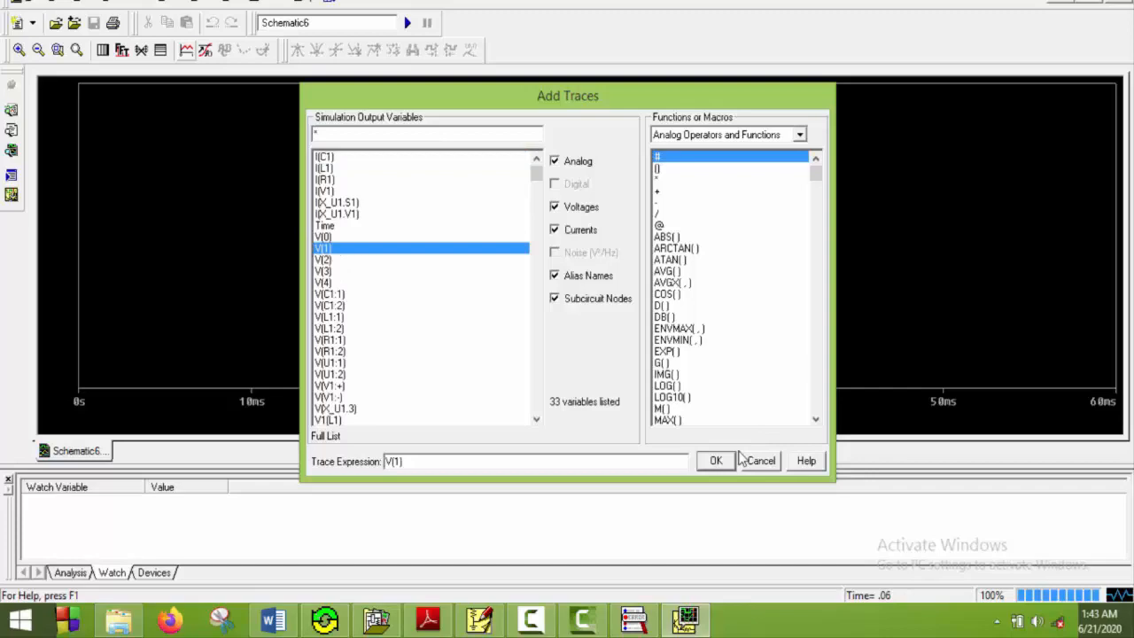
pyautogui.click(716, 460)
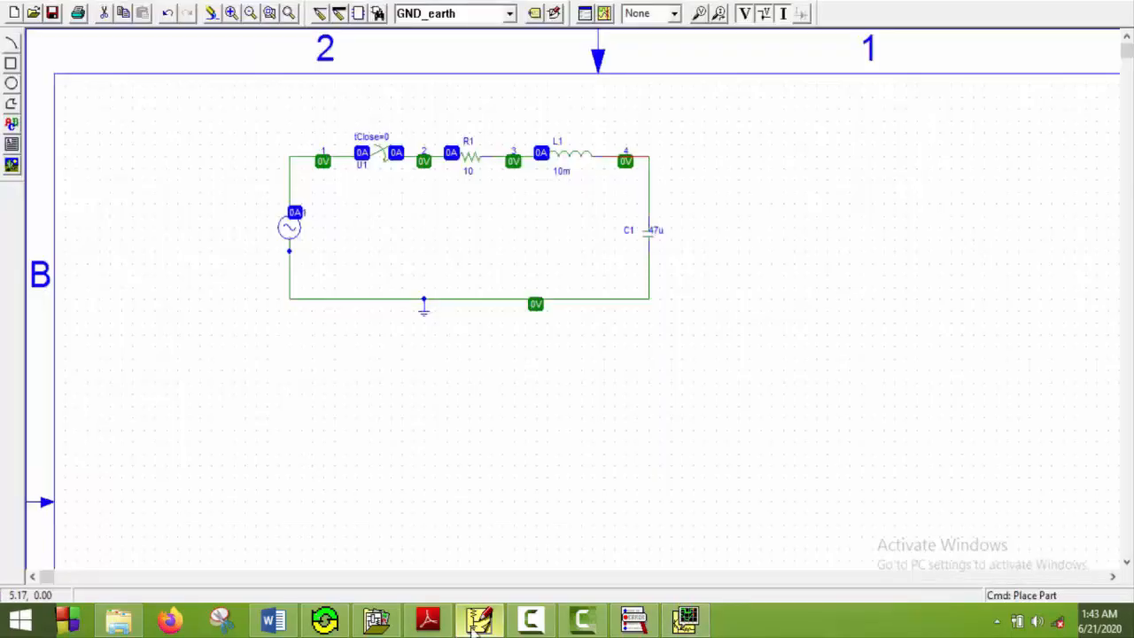
pyautogui.moveTo(525, 165)
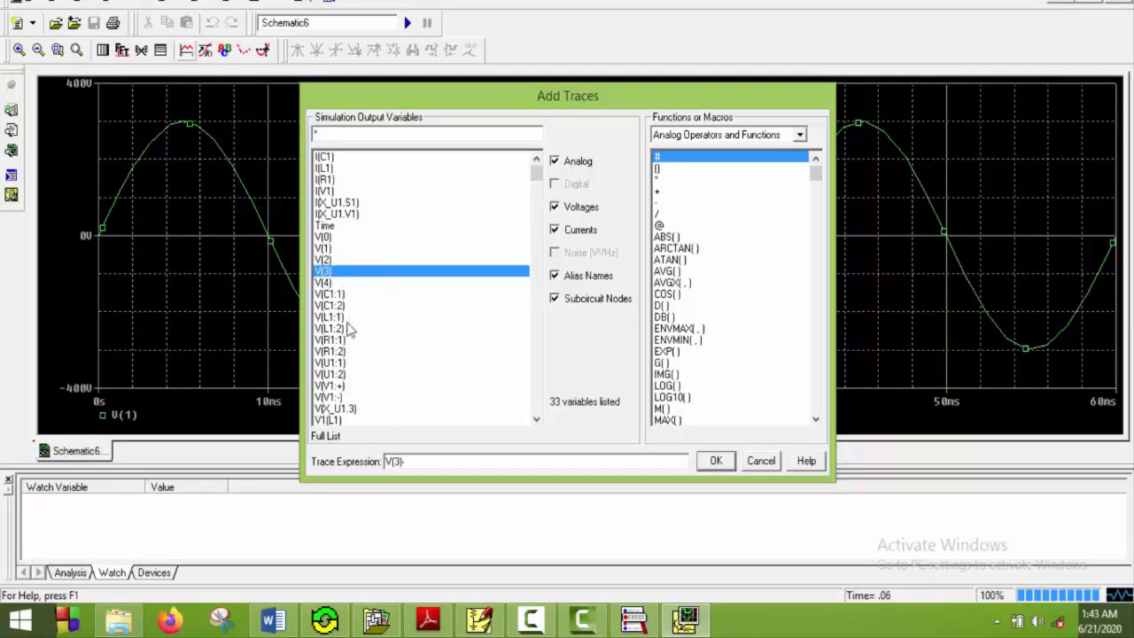
pyautogui.click(324, 281)
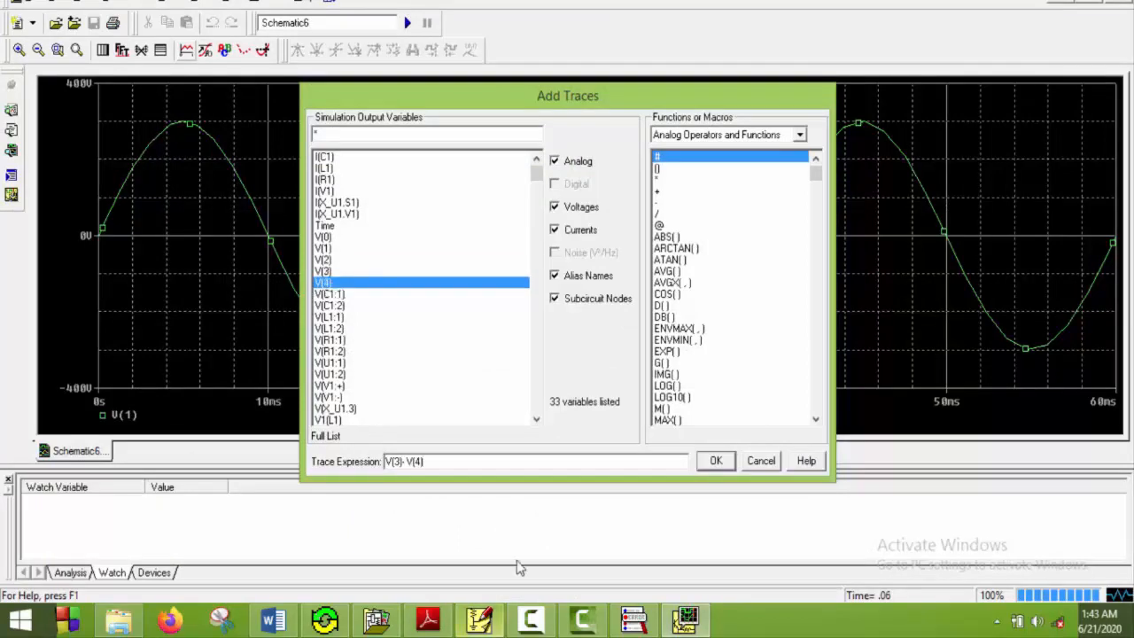
pyautogui.click(715, 461)
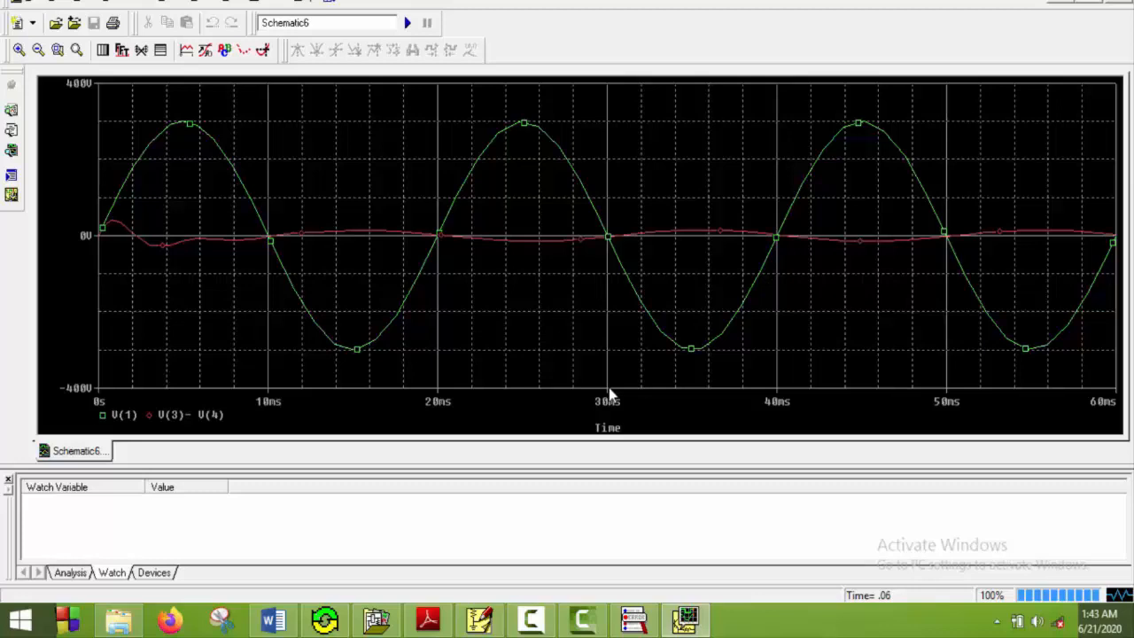
pyautogui.moveTo(199, 245)
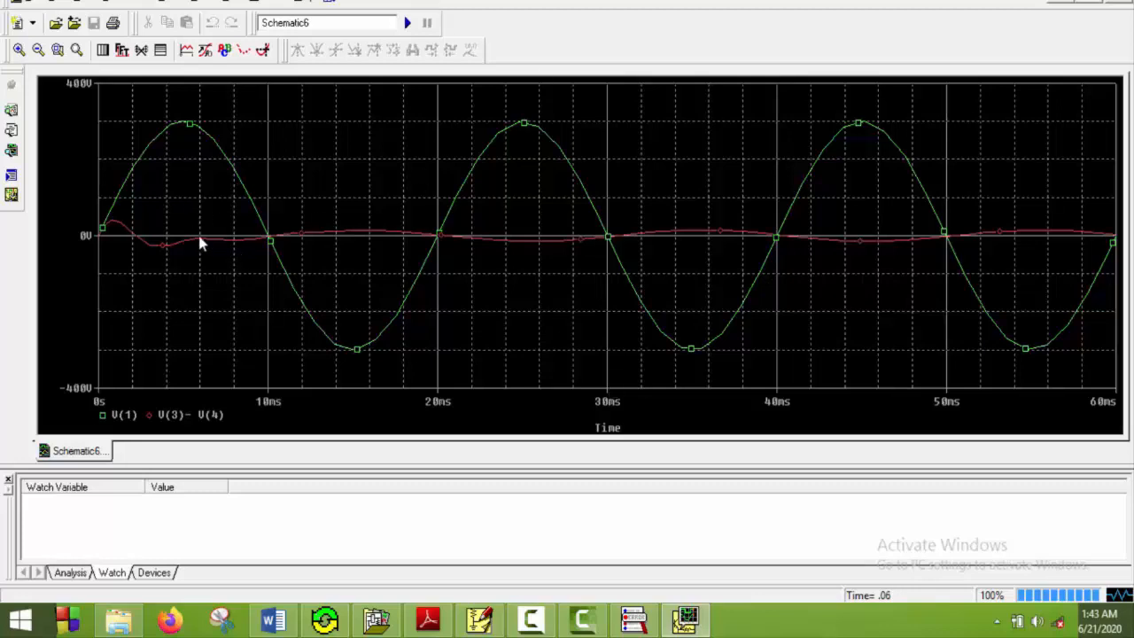
pyautogui.moveTo(259, 282)
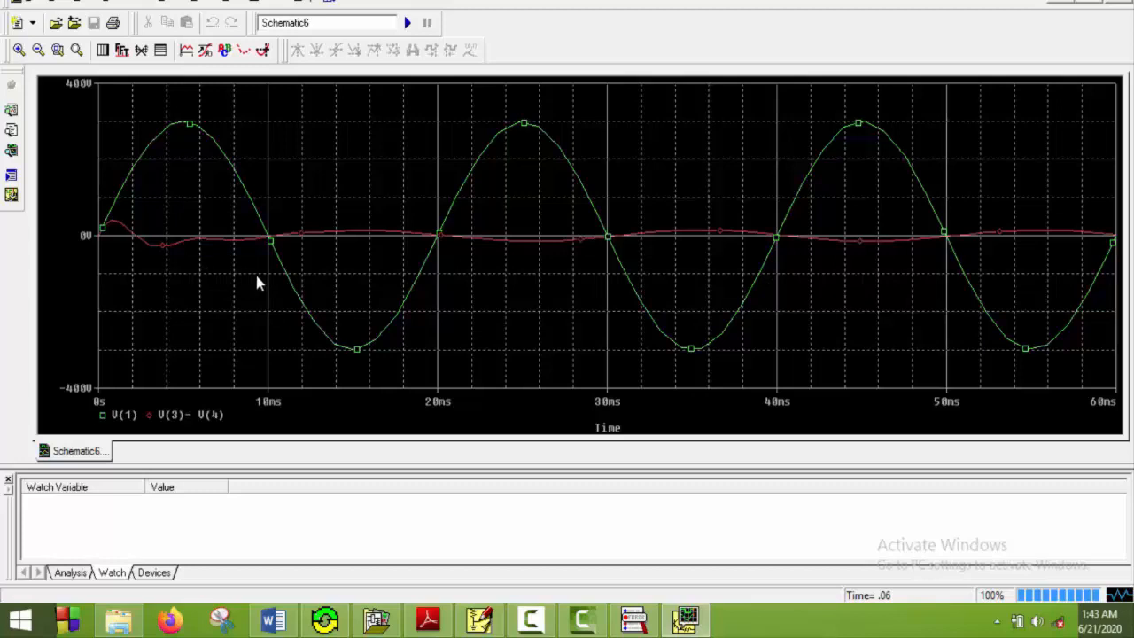
pyautogui.moveTo(213, 220)
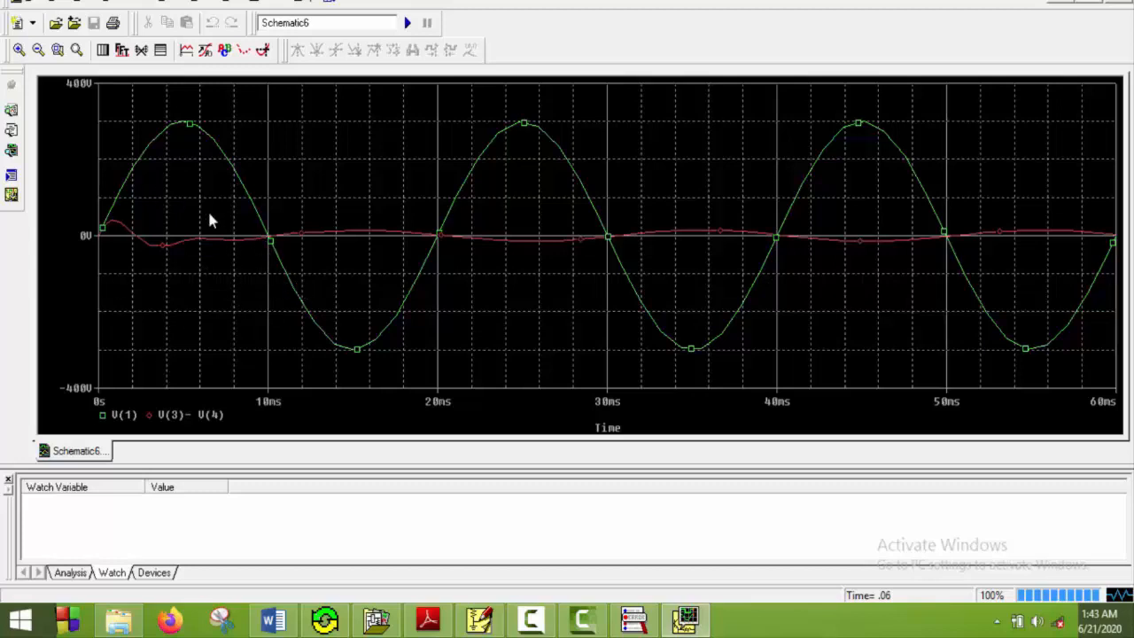
pyautogui.moveTo(199, 203)
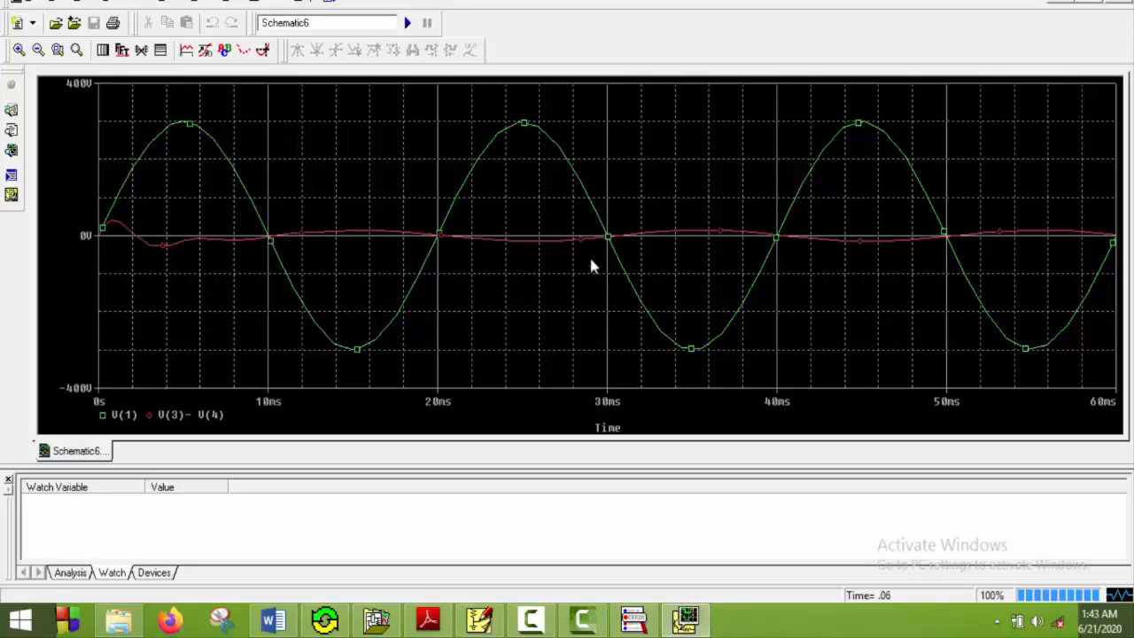
pyautogui.moveTo(255, 197)
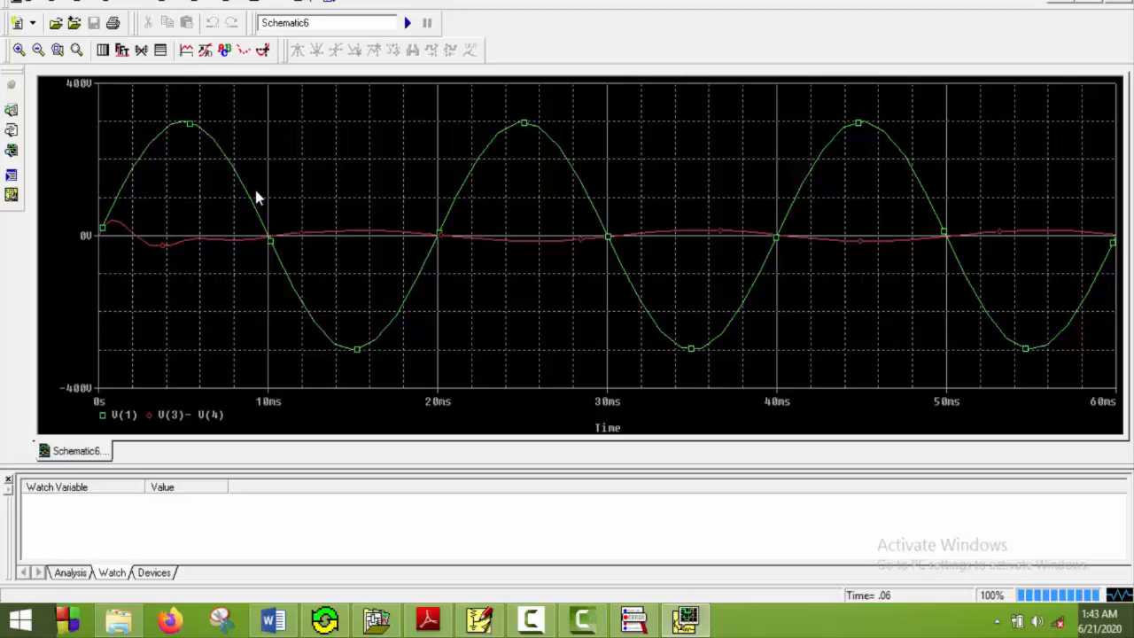
pyautogui.moveTo(428, 538)
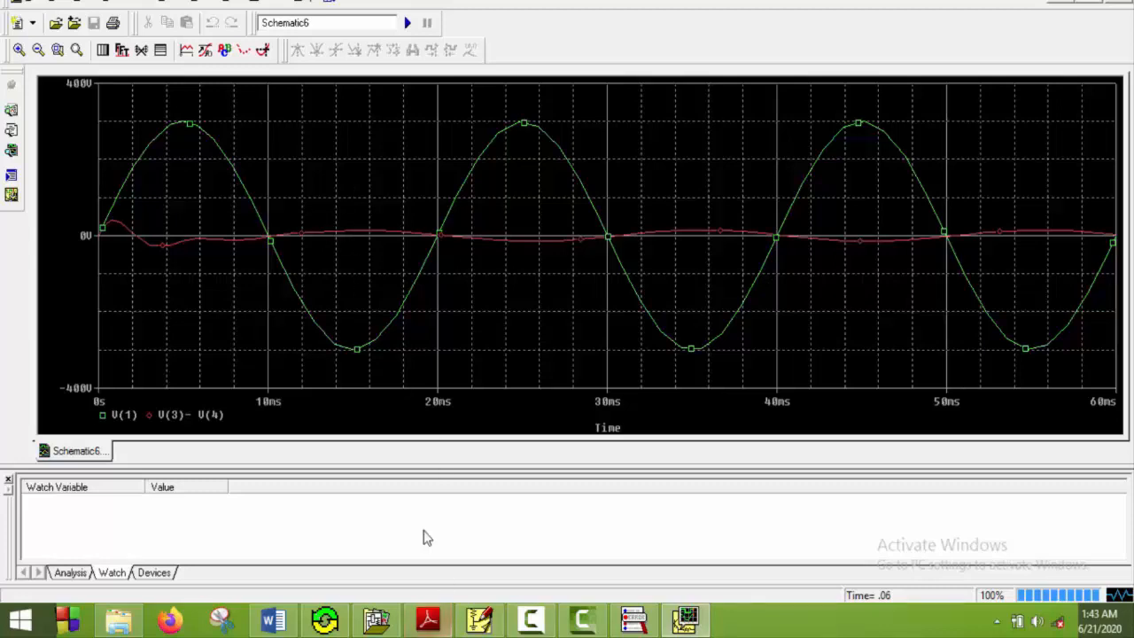
# Step: Plot V(4) from the Add Trace signal list
pyautogui.click(187, 51)
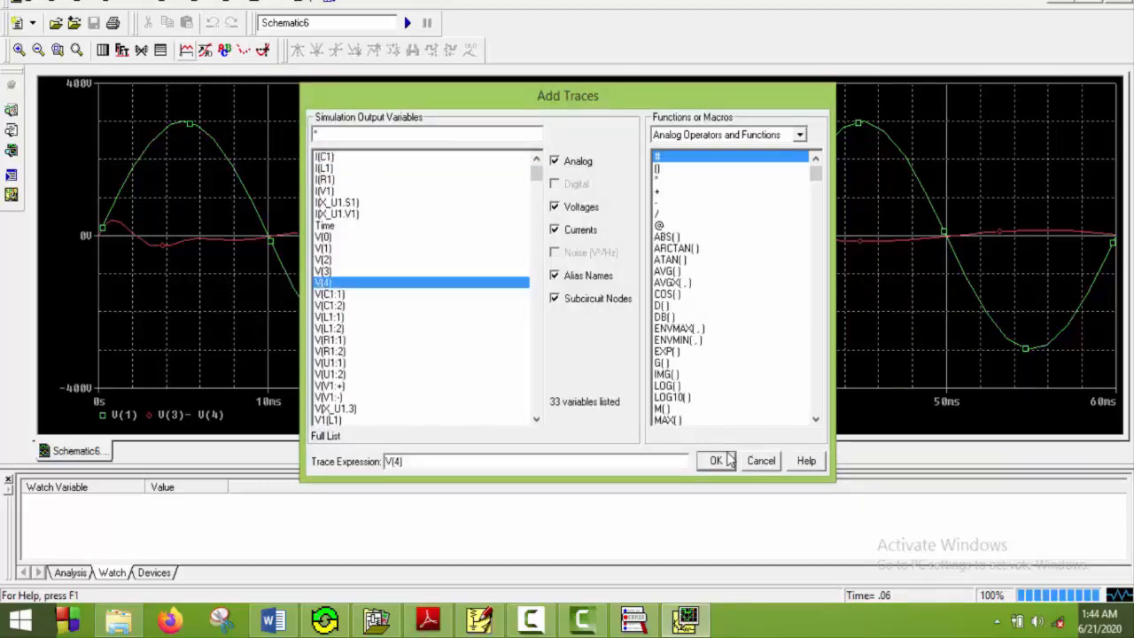
pyautogui.click(716, 460)
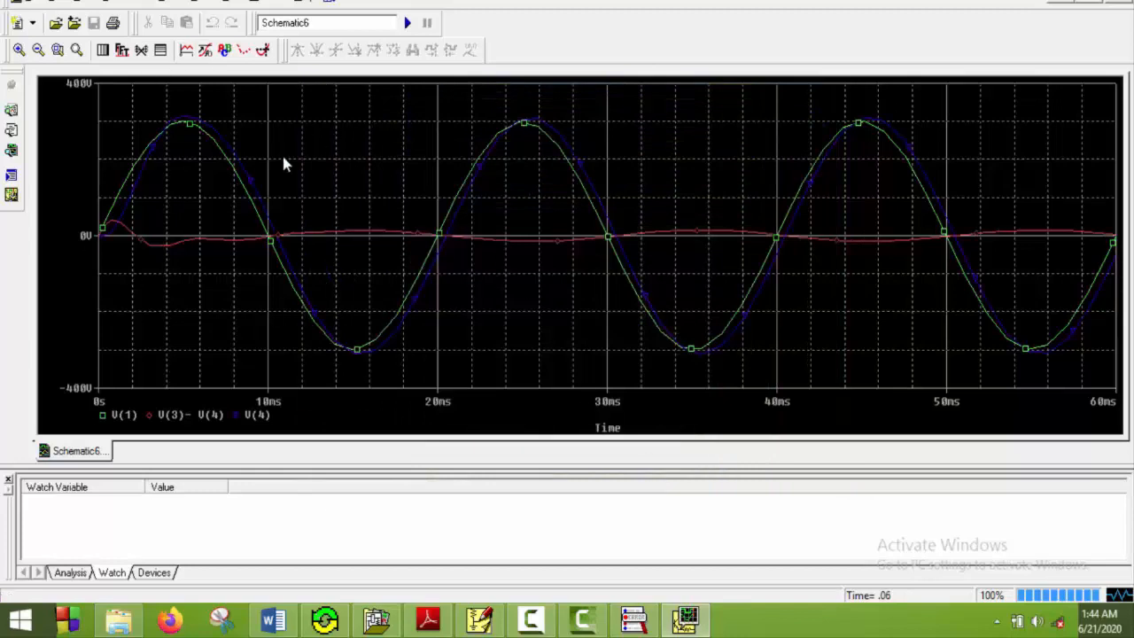
pyautogui.moveTo(222, 184)
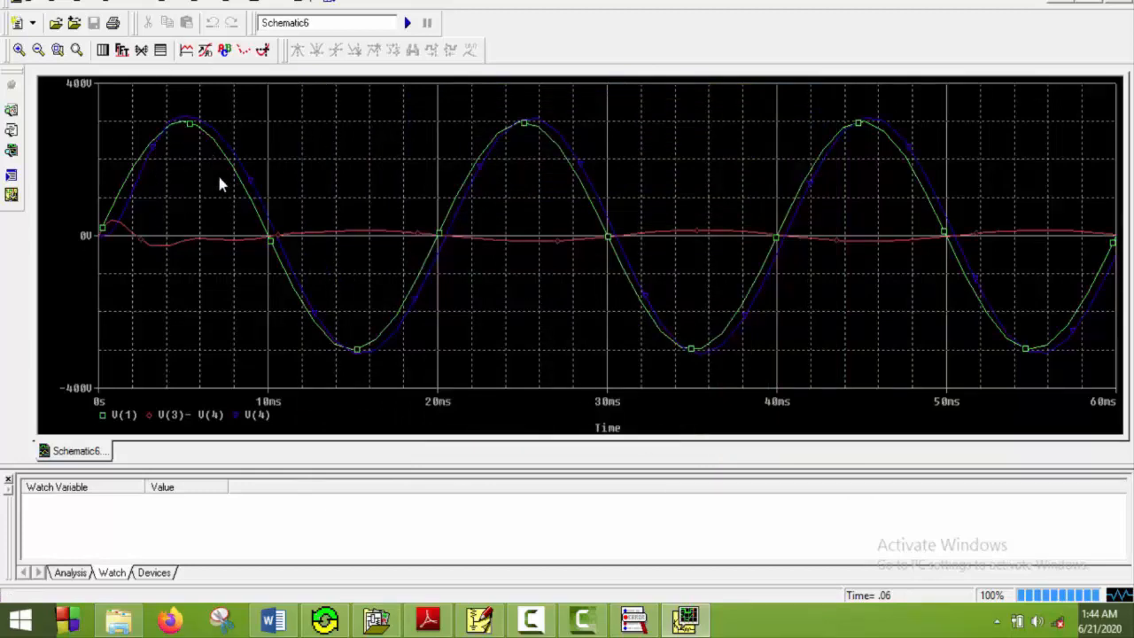
pyautogui.moveTo(174, 160)
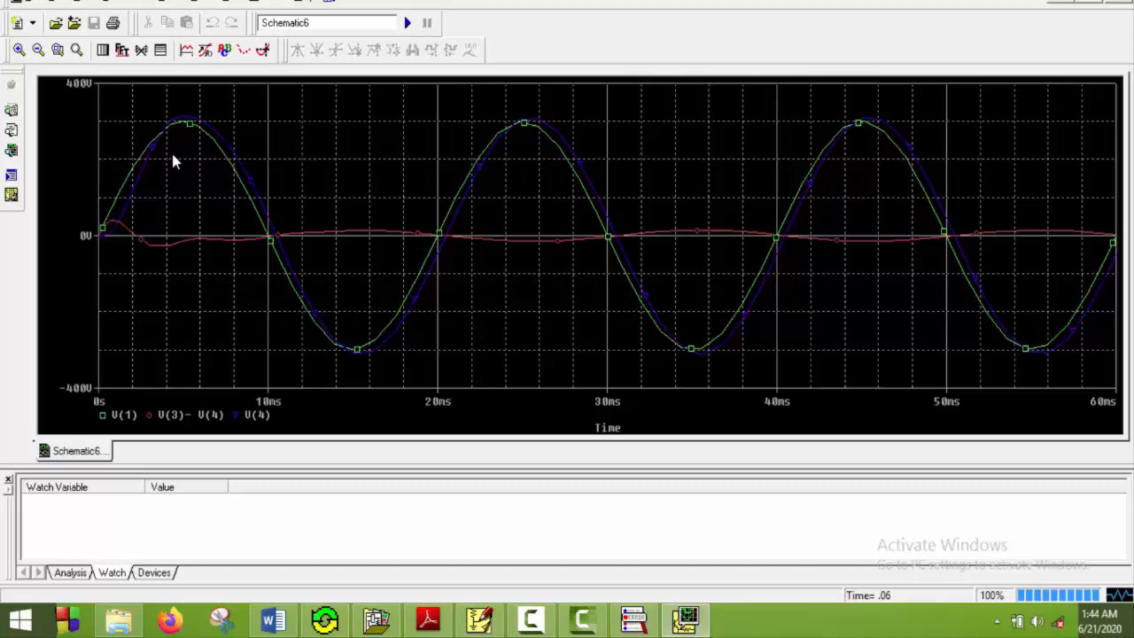
pyautogui.moveTo(195, 36)
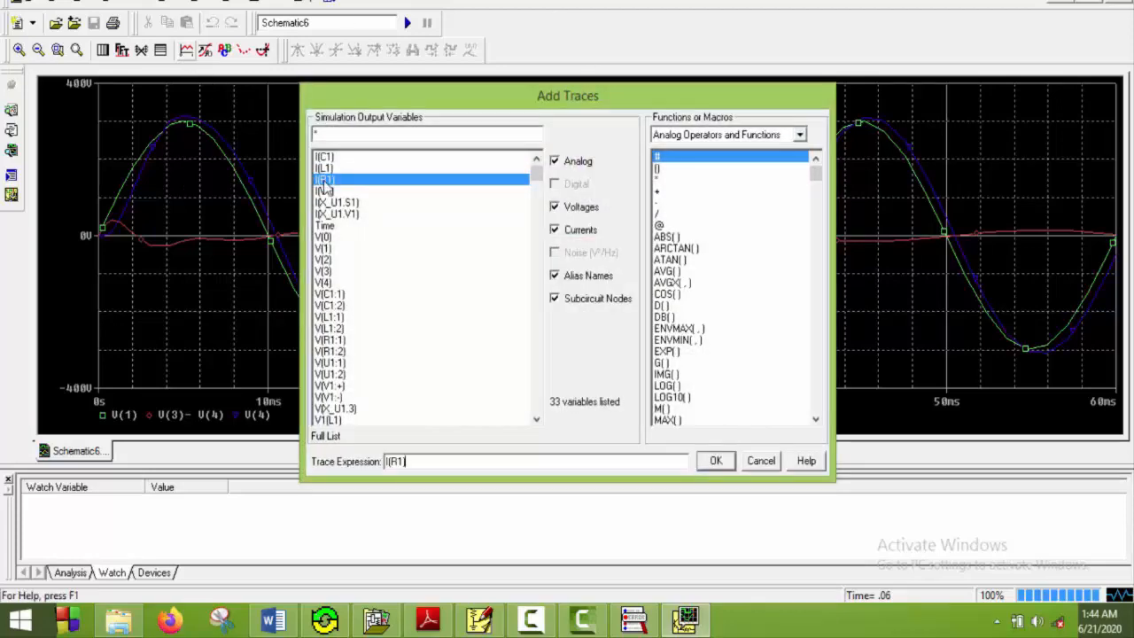
# Step: Select I(R1) and multiply it by 30 to plot I(R1)*30
pyautogui.click(715, 460)
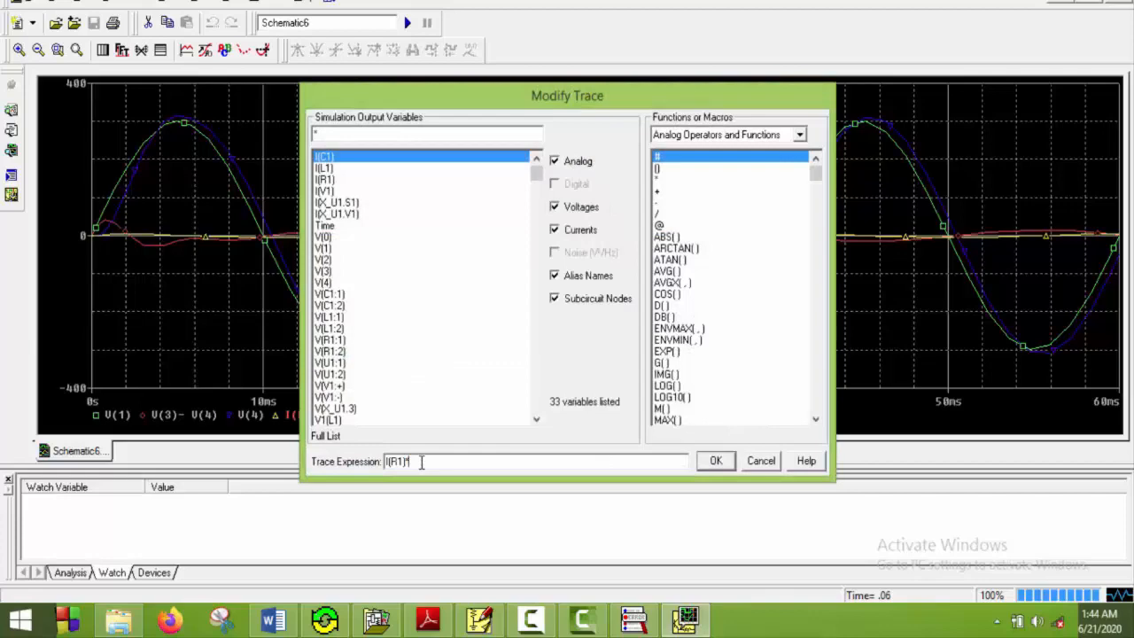
pyautogui.write('30')
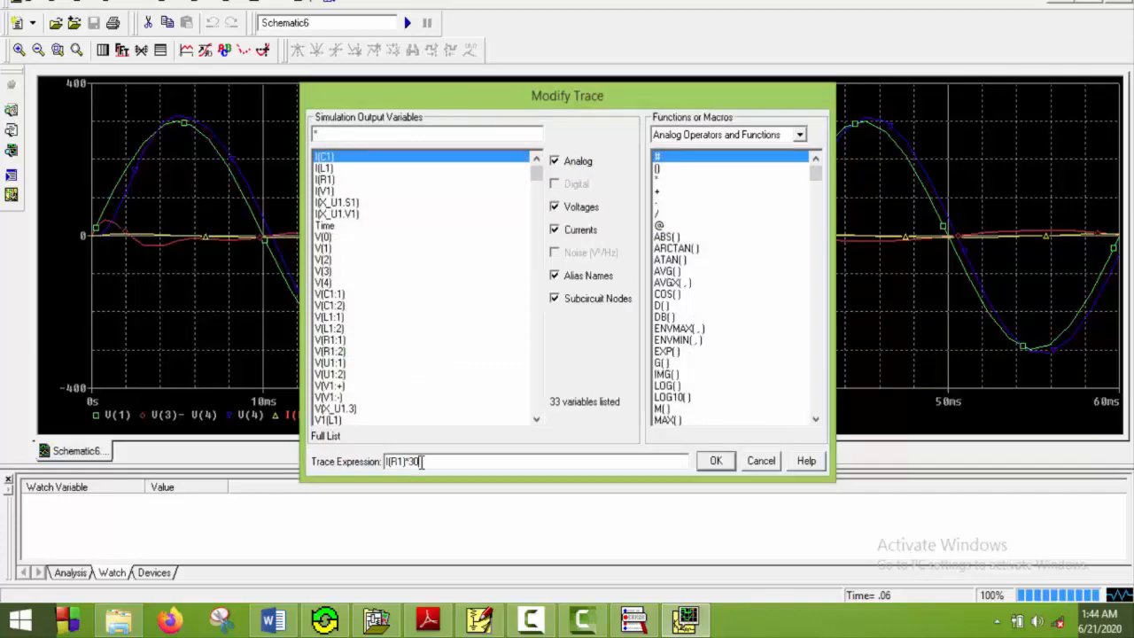
pyautogui.click(716, 460)
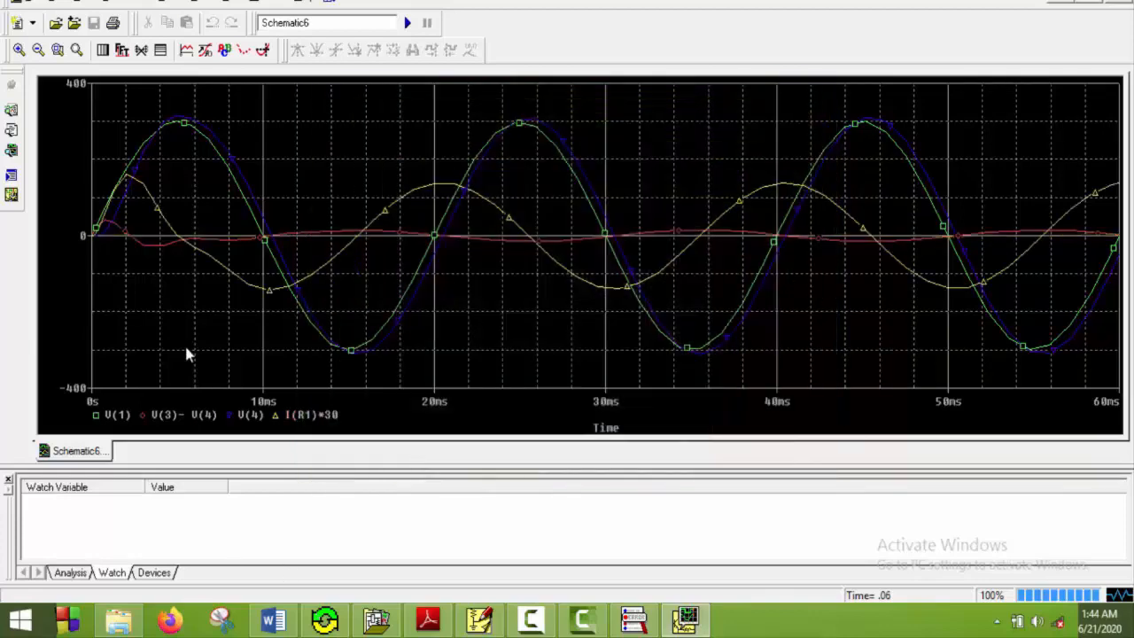
pyautogui.moveTo(150, 244)
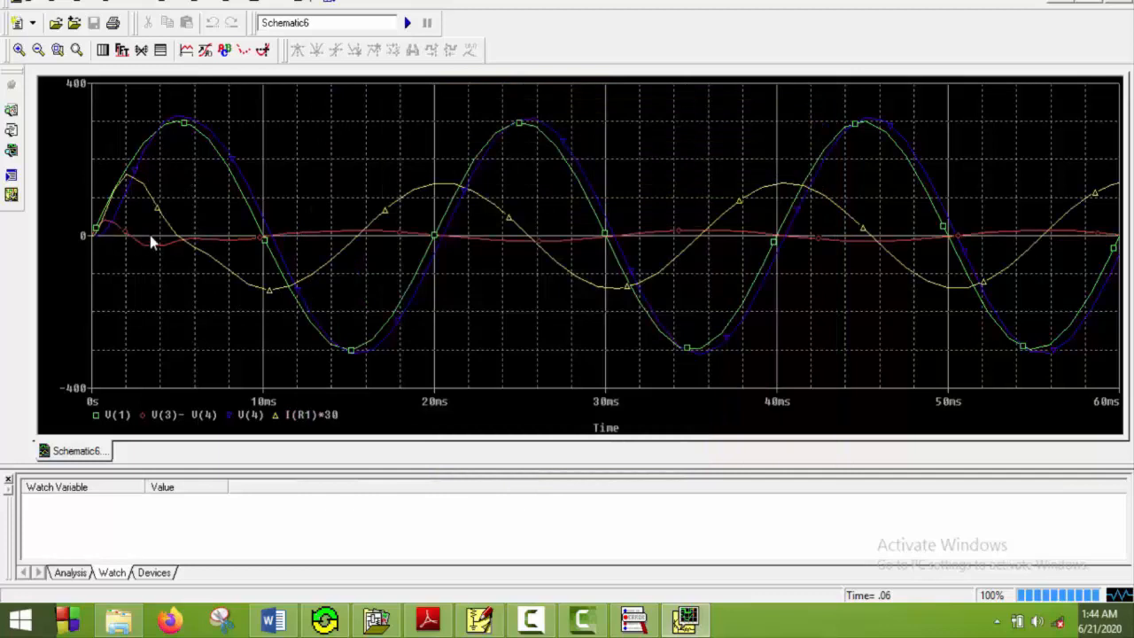
pyautogui.moveTo(122, 290)
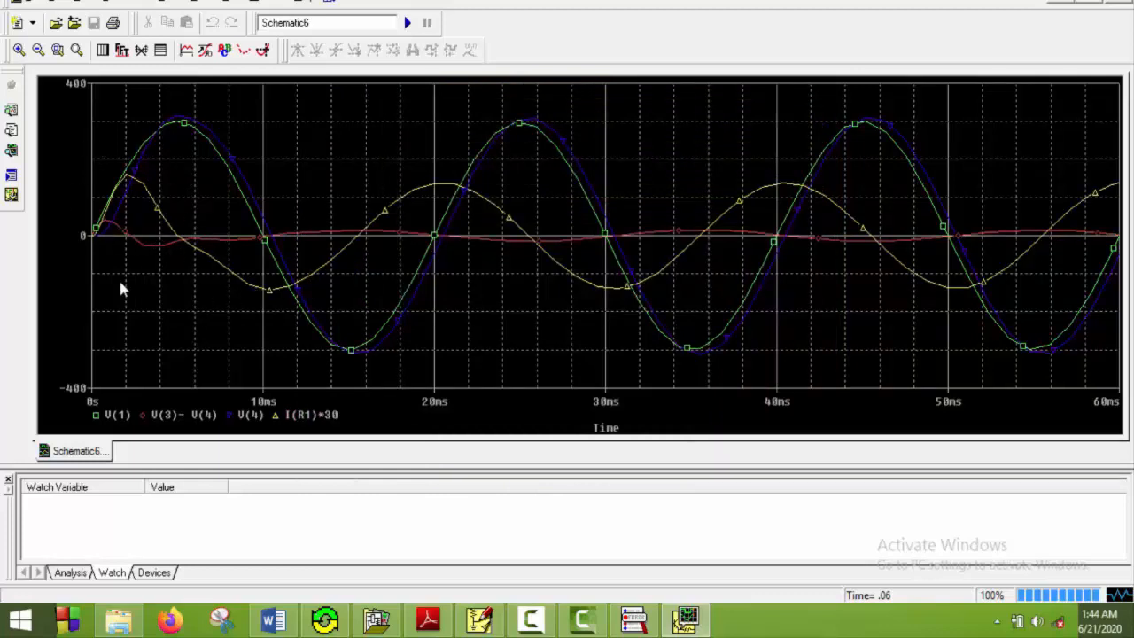
pyautogui.moveTo(824, 404)
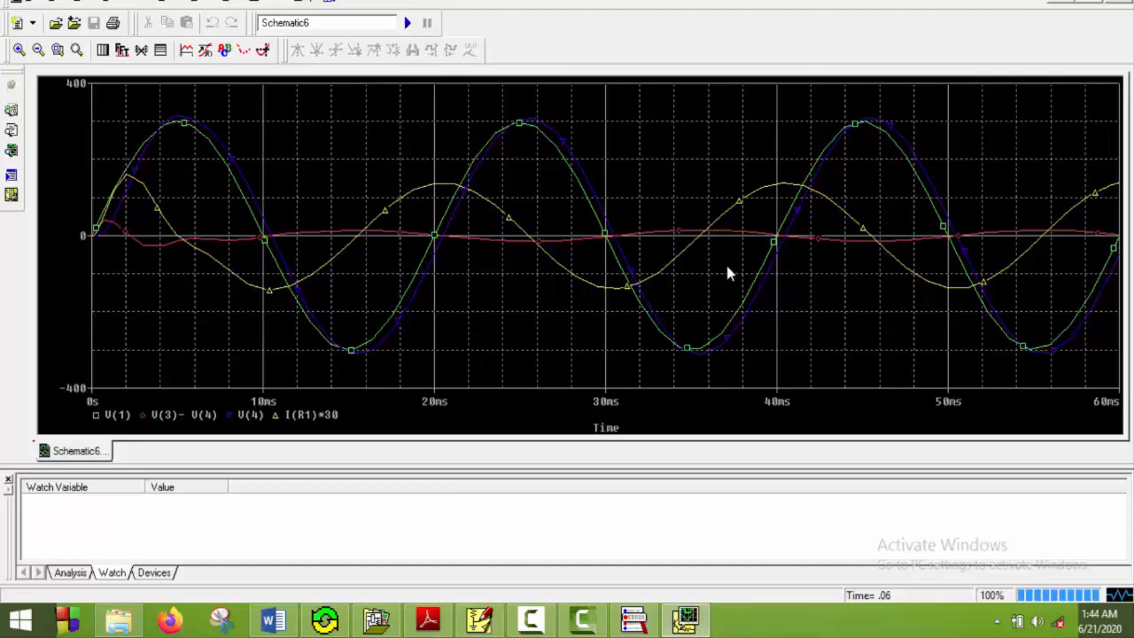
pyautogui.moveTo(347, 115)
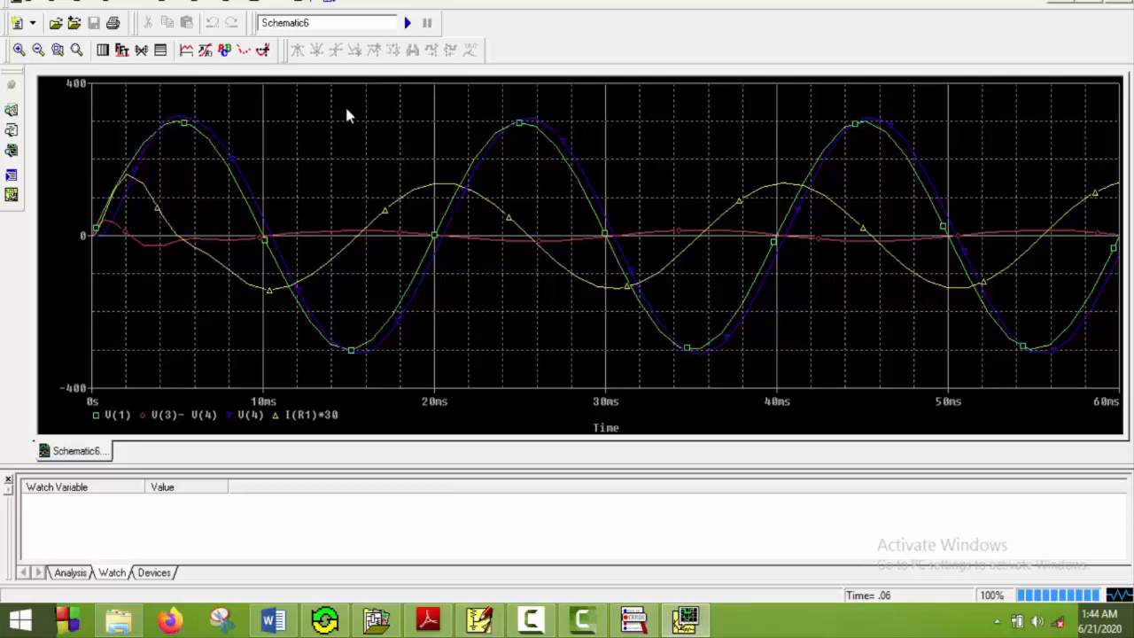
pyautogui.moveTo(176, 186)
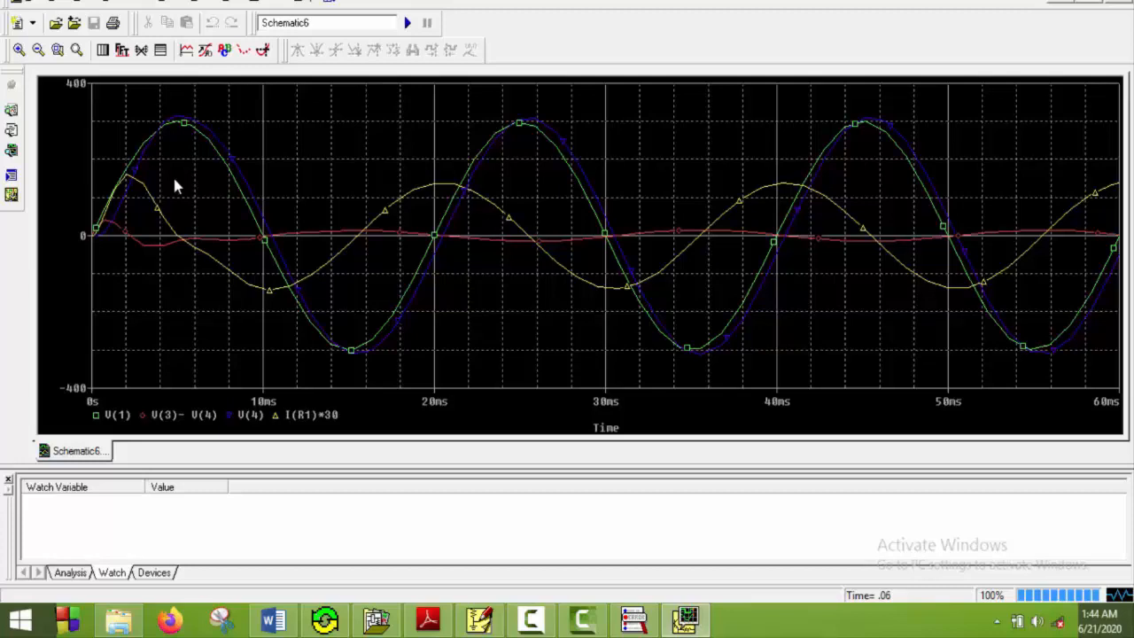
pyautogui.moveTo(344, 299)
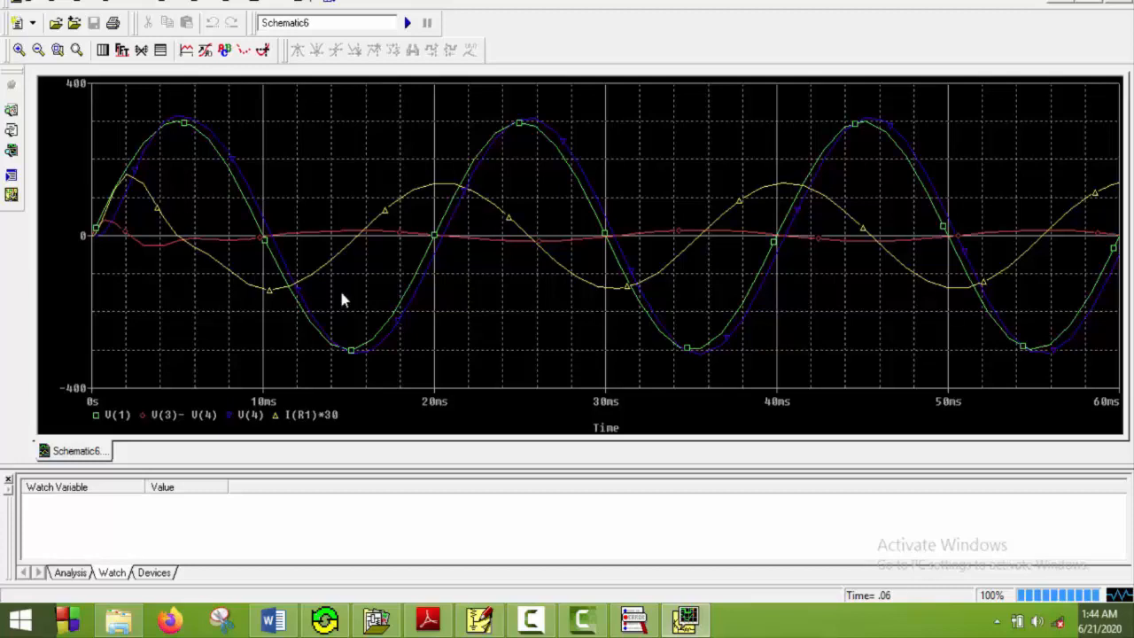